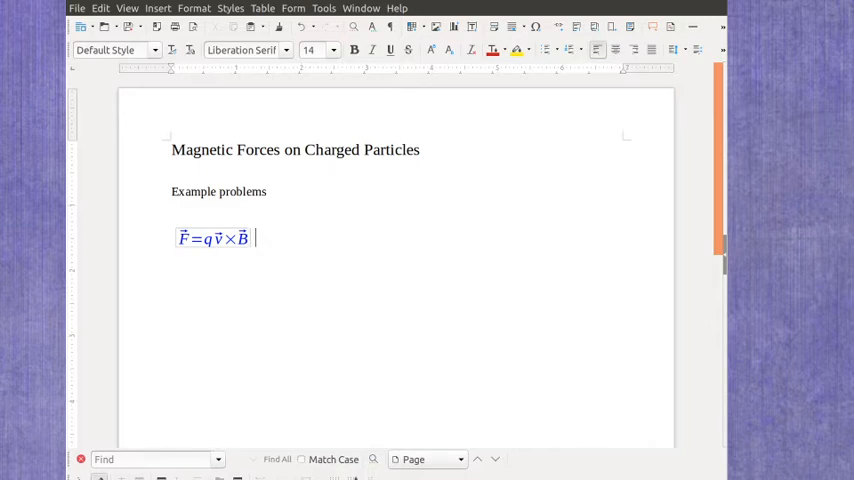
Insert the formula v = v_x i + v_y j + v_z k below F = qv×B
{"action": "left_click", "coordinate": [213, 238]}
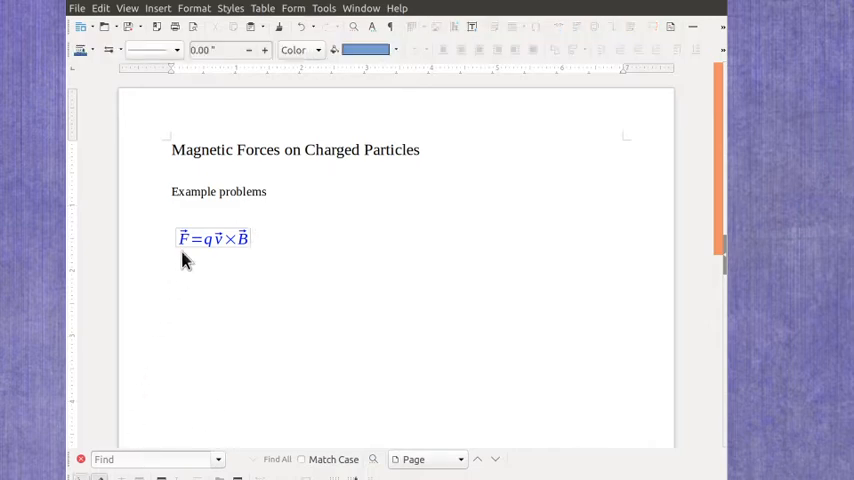
{"action": "mouse_move", "coordinate": [210, 268]}
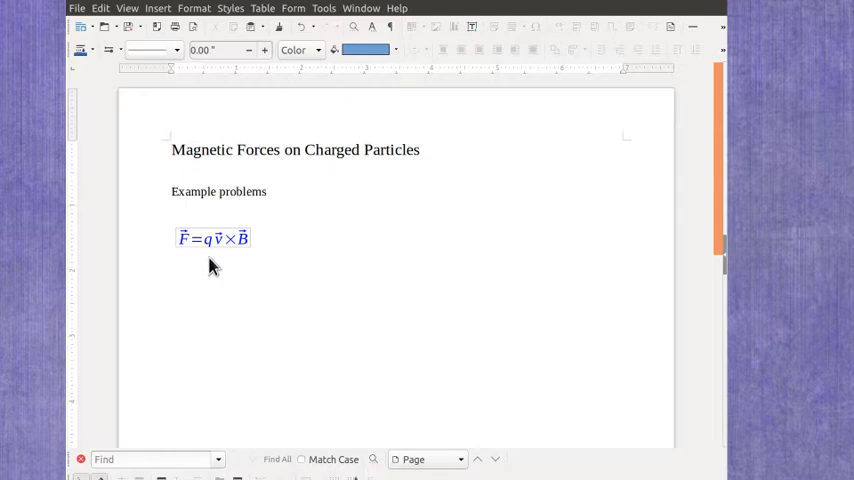
{"action": "mouse_move", "coordinate": [218, 255]}
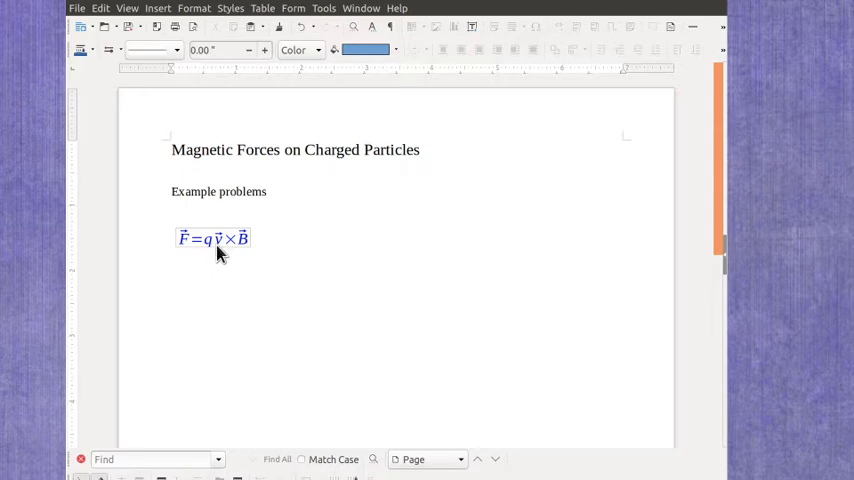
{"action": "mouse_move", "coordinate": [251, 257]}
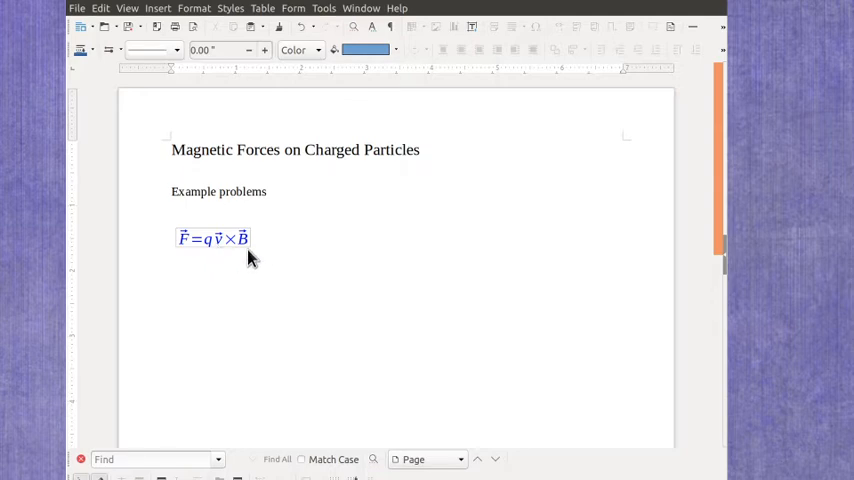
{"action": "mouse_move", "coordinate": [232, 258]}
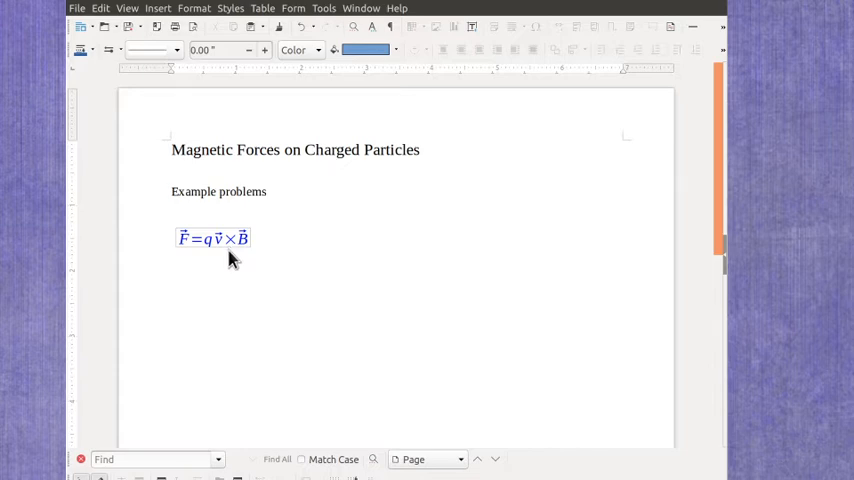
{"action": "mouse_move", "coordinate": [275, 249]}
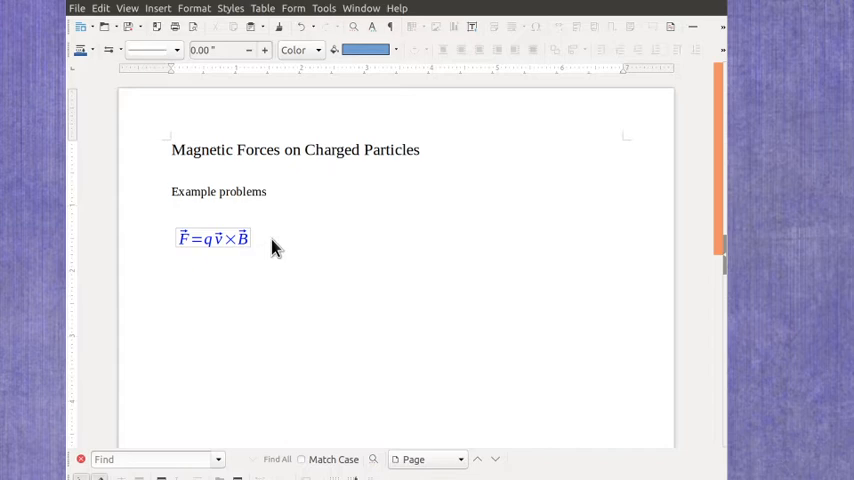
{"action": "mouse_move", "coordinate": [160, 230]}
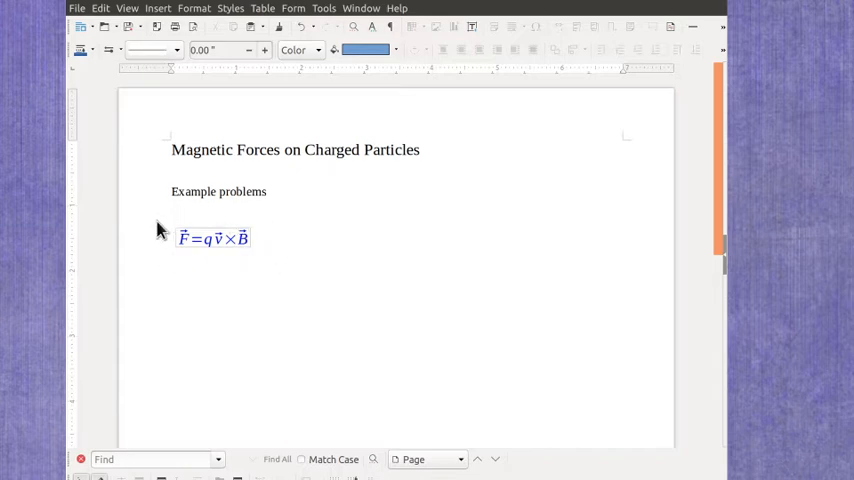
{"action": "mouse_move", "coordinate": [232, 262]}
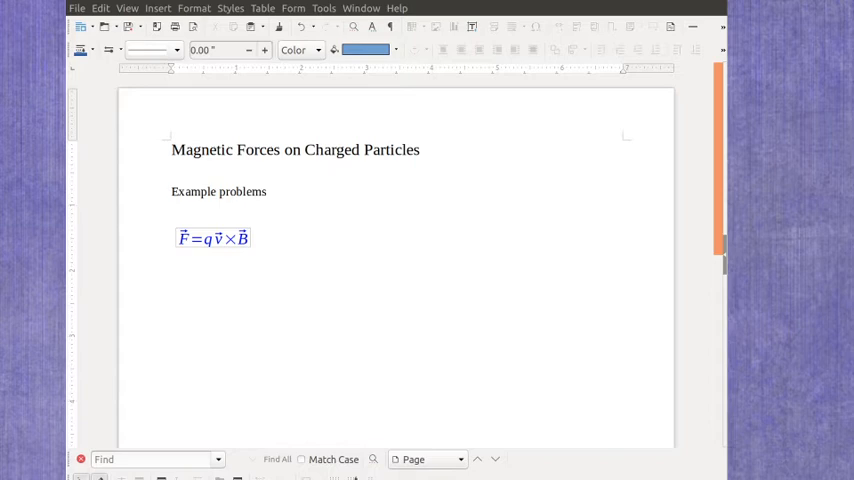
{"action": "mouse_move", "coordinate": [349, 265]}
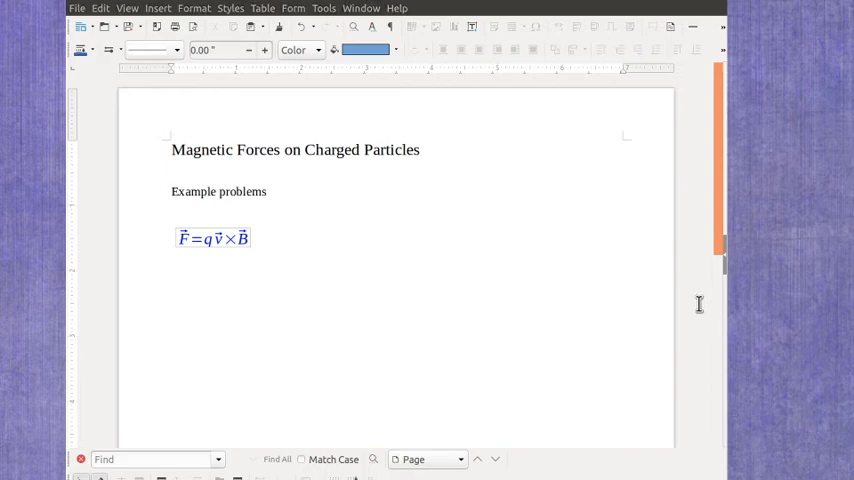
{"action": "mouse_move", "coordinate": [699, 304]}
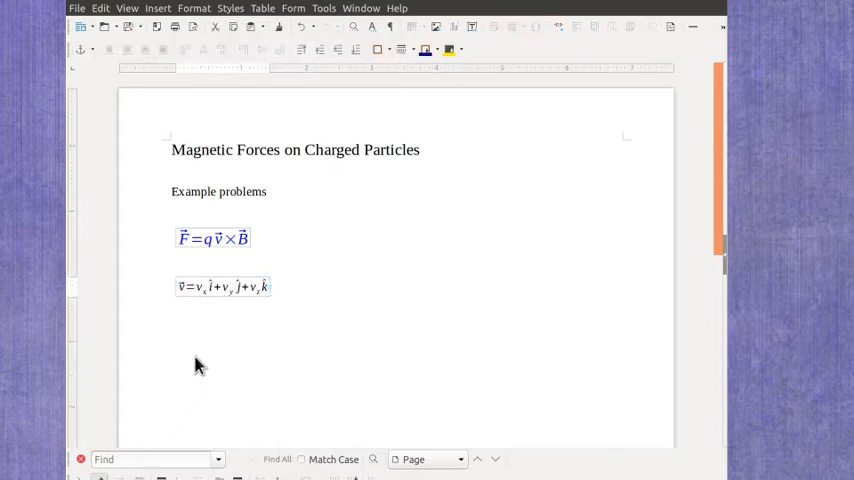
{"action": "mouse_move", "coordinate": [265, 310]}
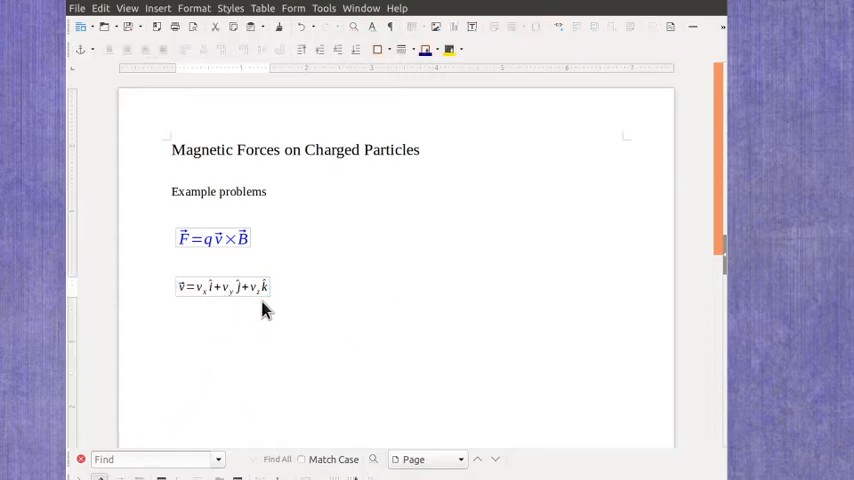
{"action": "left_click", "coordinate": [220, 287]}
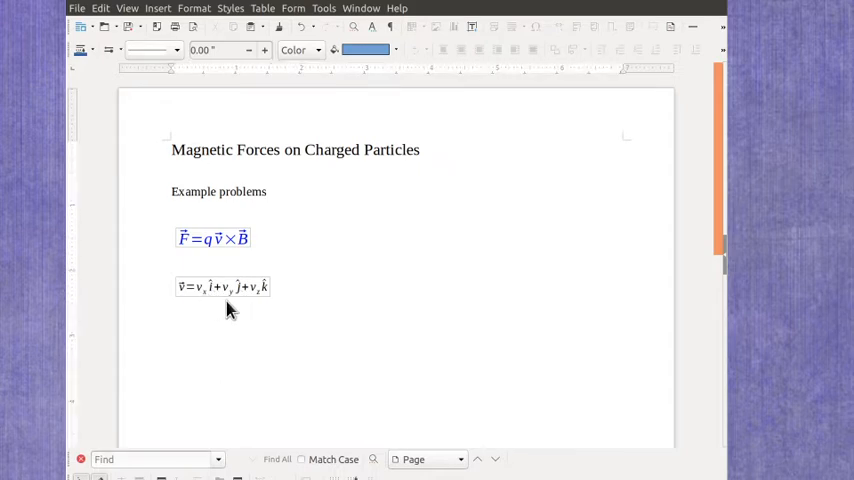
{"action": "mouse_move", "coordinate": [260, 308]}
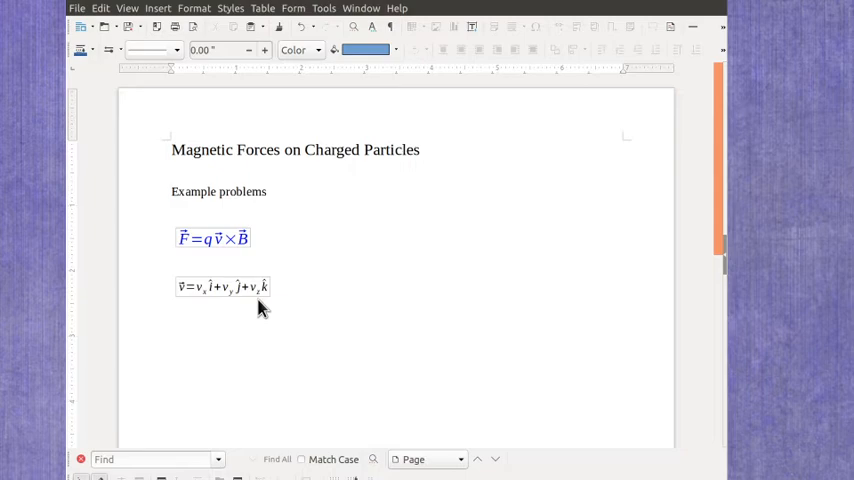
{"action": "mouse_move", "coordinate": [253, 320]}
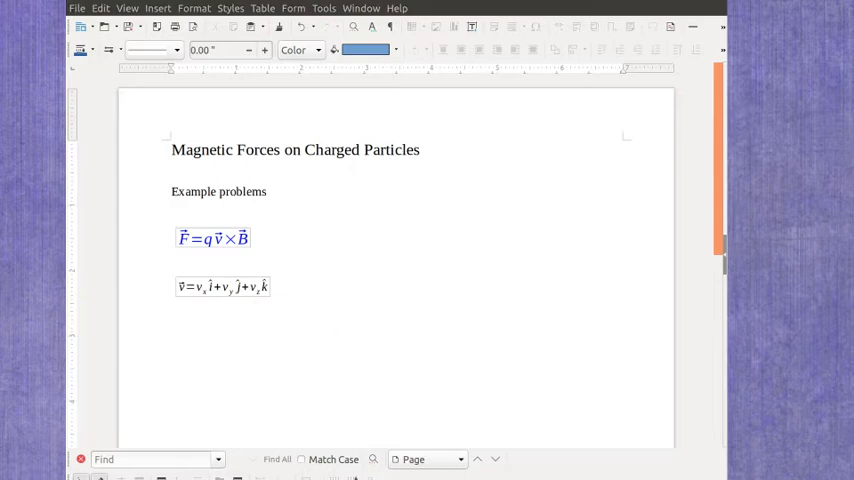
Add the formula B = B_x i + B_y j + B_z k beside the velocity formula
{"action": "left_click", "coordinate": [373, 287]}
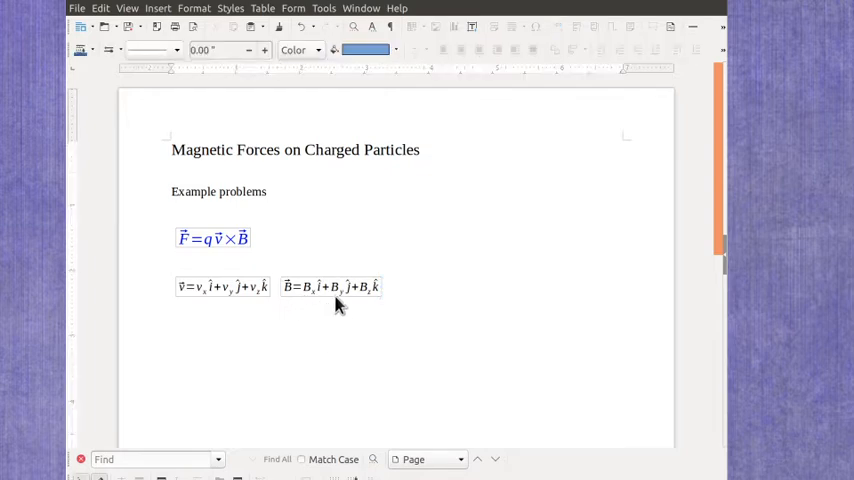
{"action": "mouse_move", "coordinate": [363, 315]}
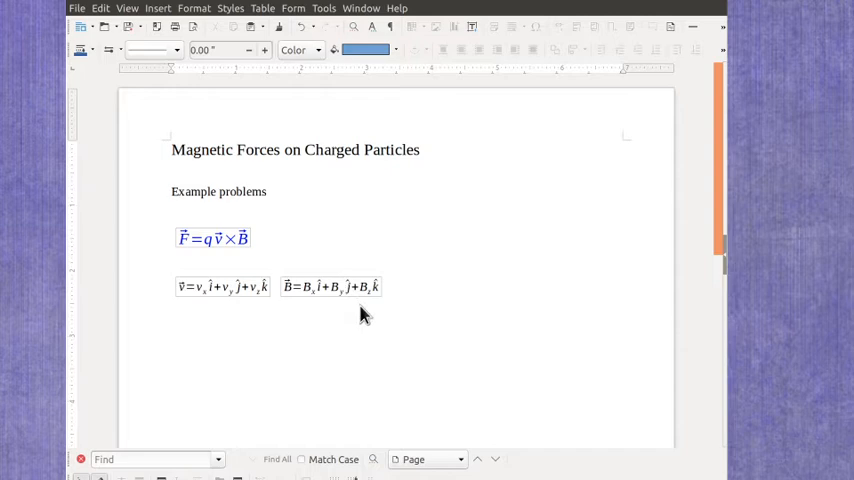
{"action": "mouse_move", "coordinate": [405, 343]}
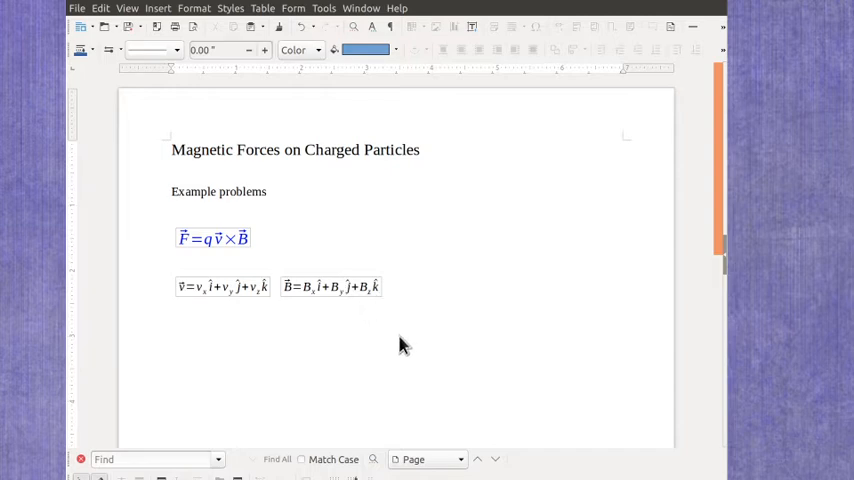
{"action": "mouse_move", "coordinate": [323, 308]}
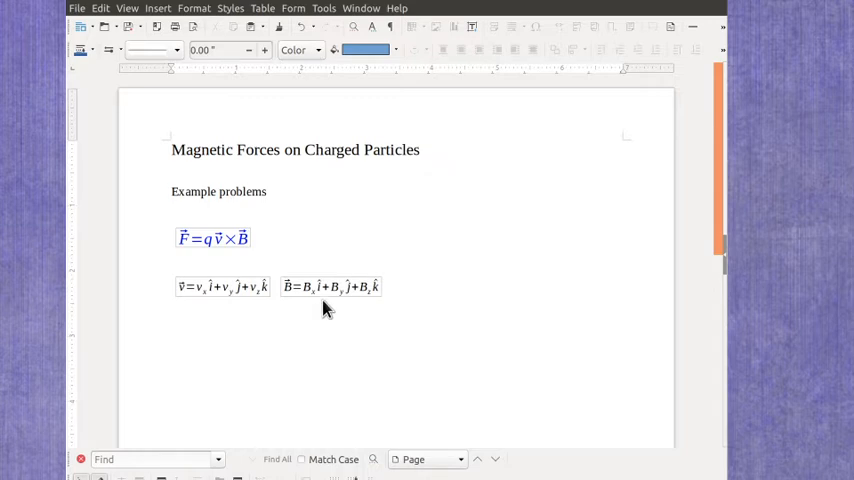
{"action": "mouse_move", "coordinate": [287, 315]}
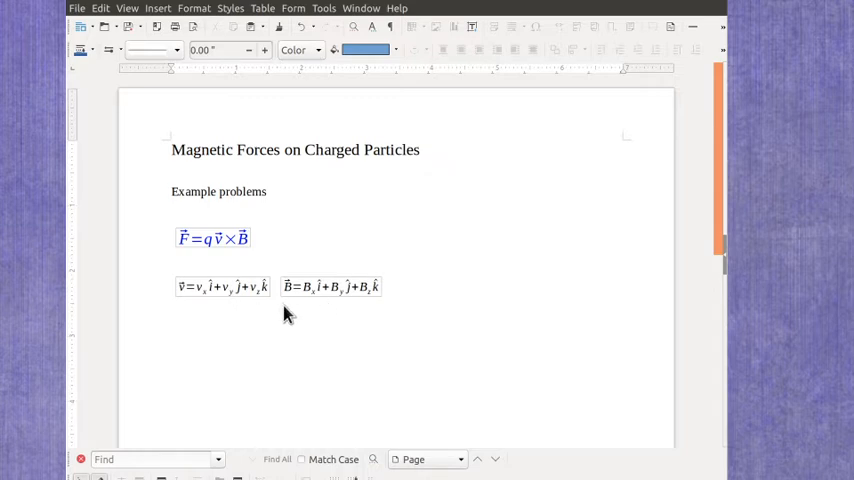
{"action": "mouse_move", "coordinate": [245, 355]}
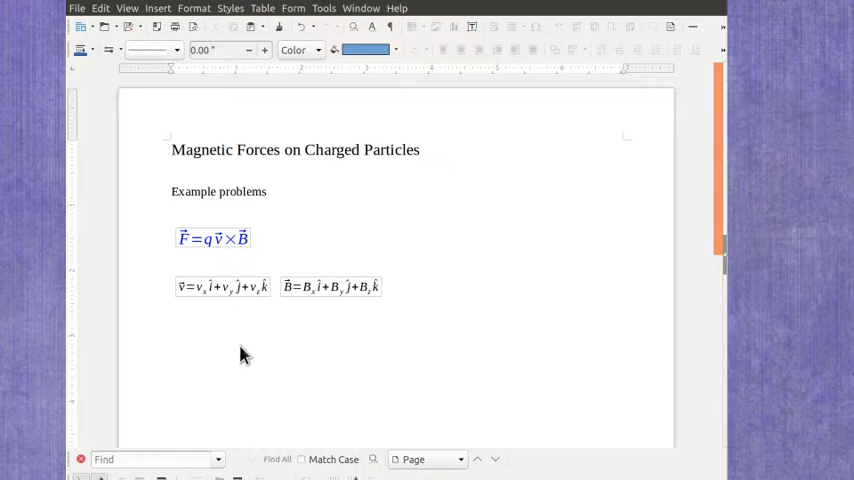
{"action": "mouse_move", "coordinate": [218, 328]}
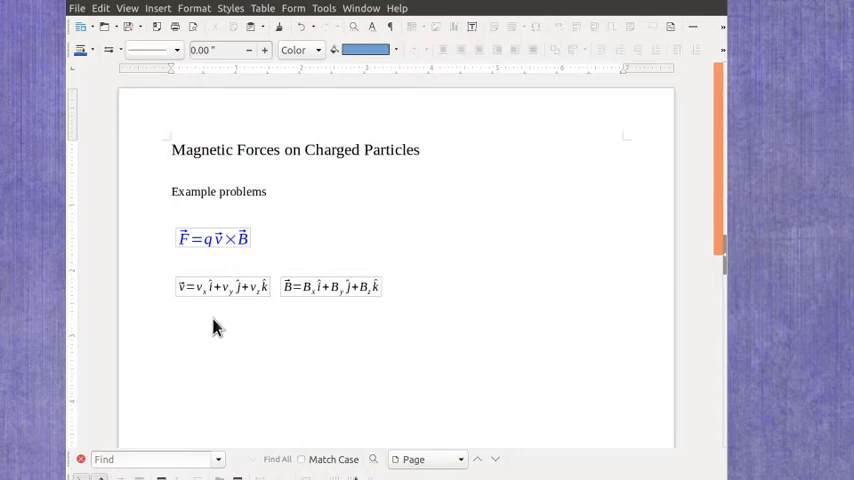
{"action": "mouse_move", "coordinate": [224, 305]}
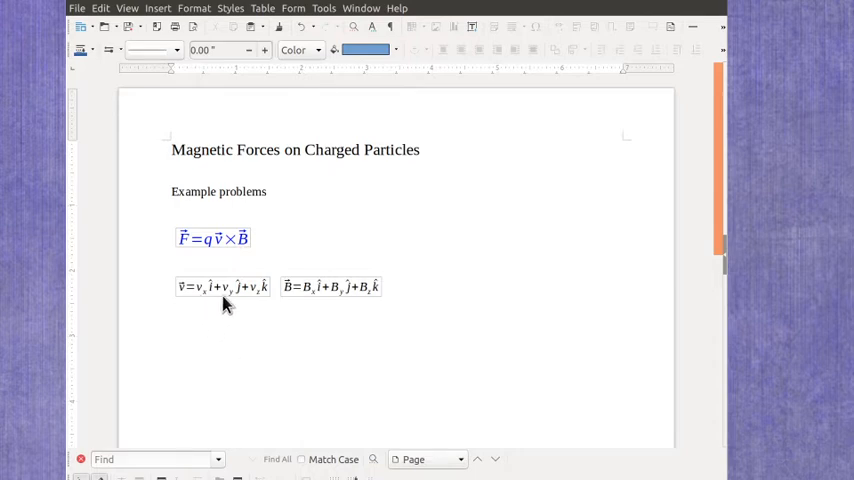
{"action": "mouse_move", "coordinate": [378, 305]}
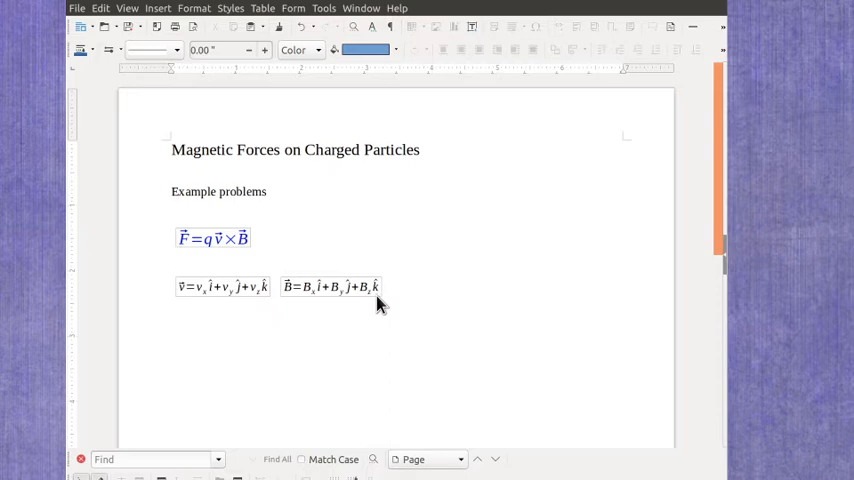
{"action": "mouse_move", "coordinate": [347, 307]}
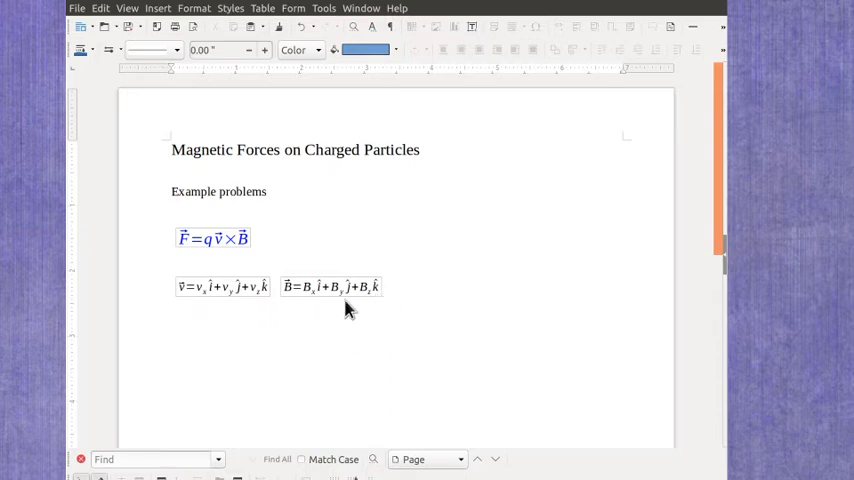
{"action": "mouse_move", "coordinate": [213, 313]}
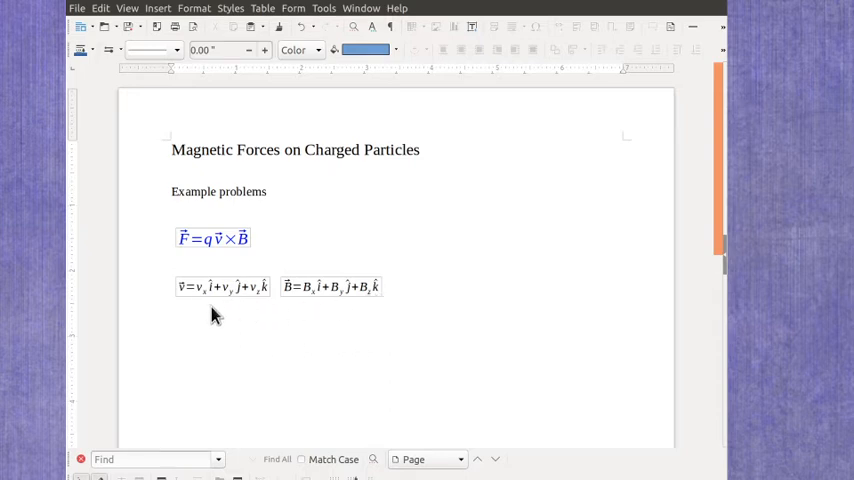
{"action": "mouse_move", "coordinate": [253, 332]}
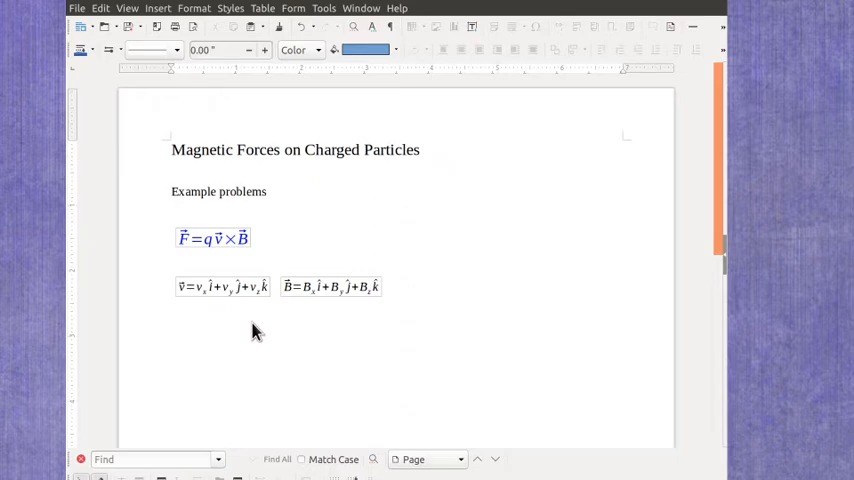
{"action": "mouse_move", "coordinate": [247, 260]}
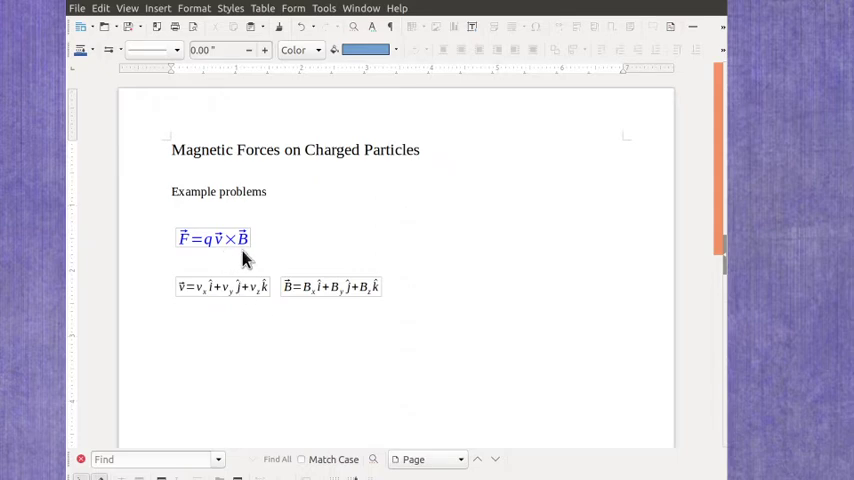
{"action": "mouse_move", "coordinate": [240, 340]}
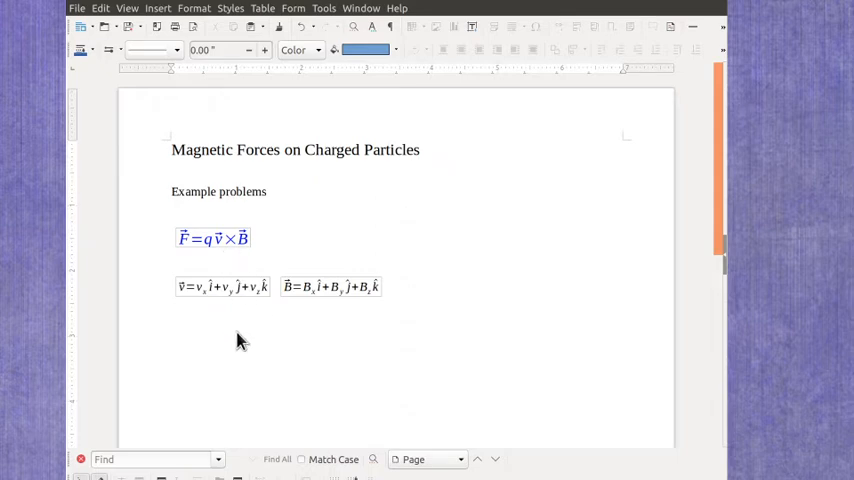
{"action": "mouse_move", "coordinate": [225, 318]}
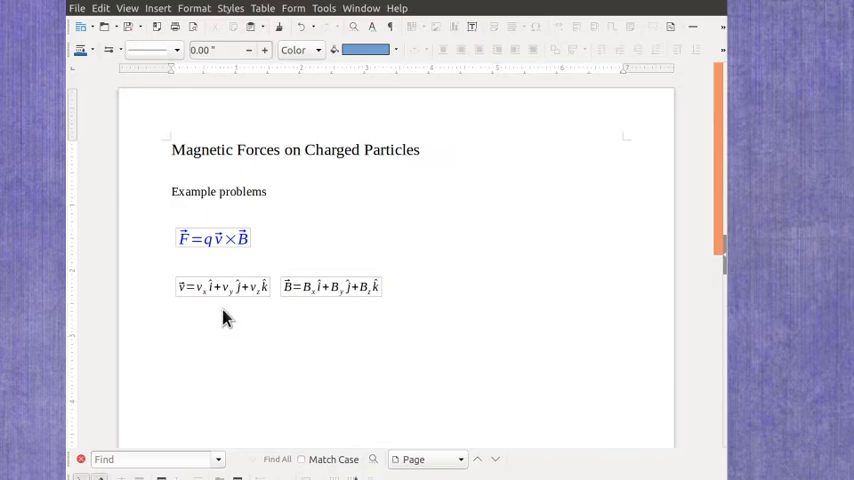
{"action": "mouse_move", "coordinate": [289, 346]}
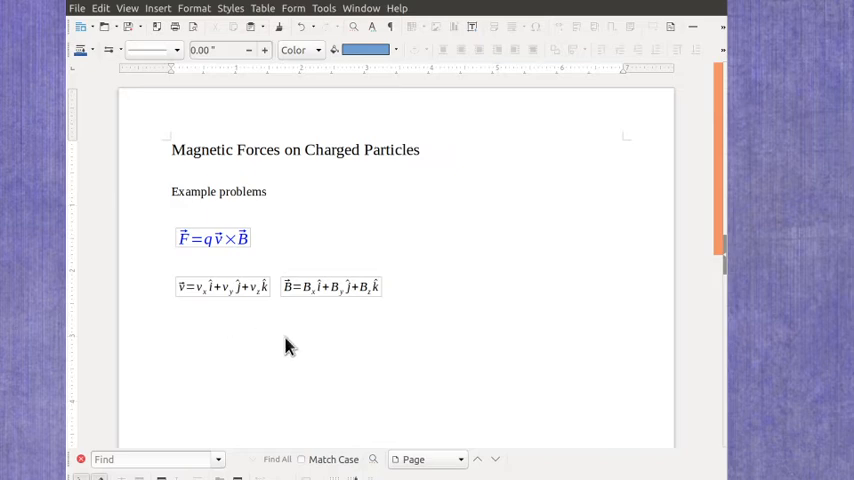
{"action": "mouse_move", "coordinate": [416, 338]}
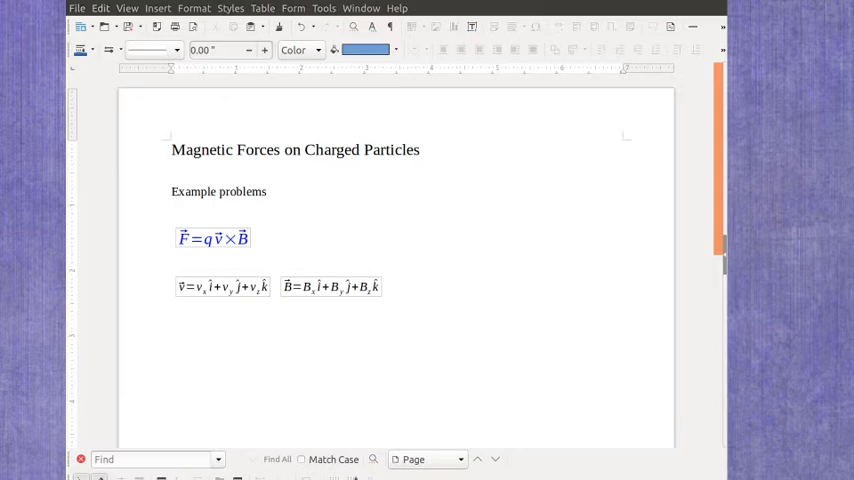
Draw green horizontal and vertical arrow-ended lines crossing to the right of the formulas
{"action": "left_click", "coordinate": [256, 238]}
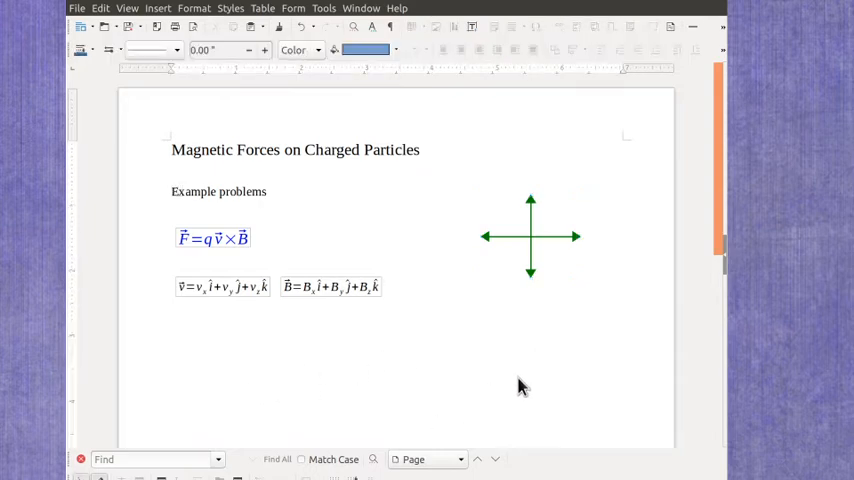
{"action": "mouse_move", "coordinate": [578, 247]}
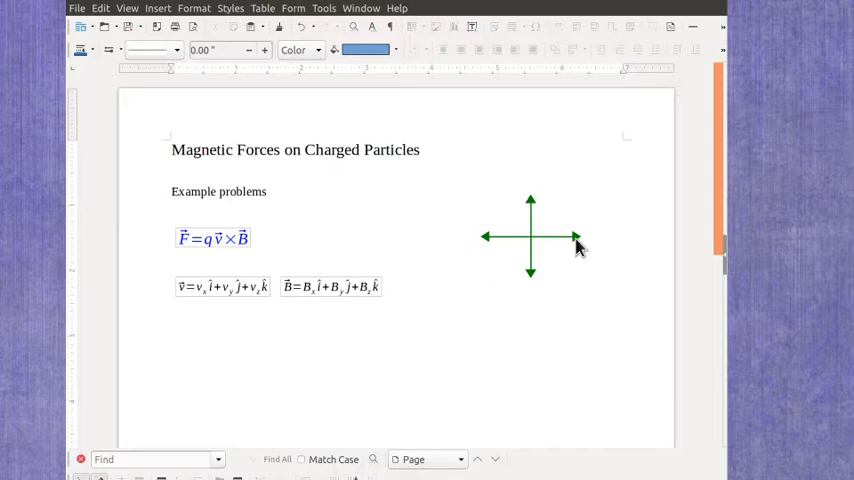
{"action": "mouse_move", "coordinate": [520, 250]}
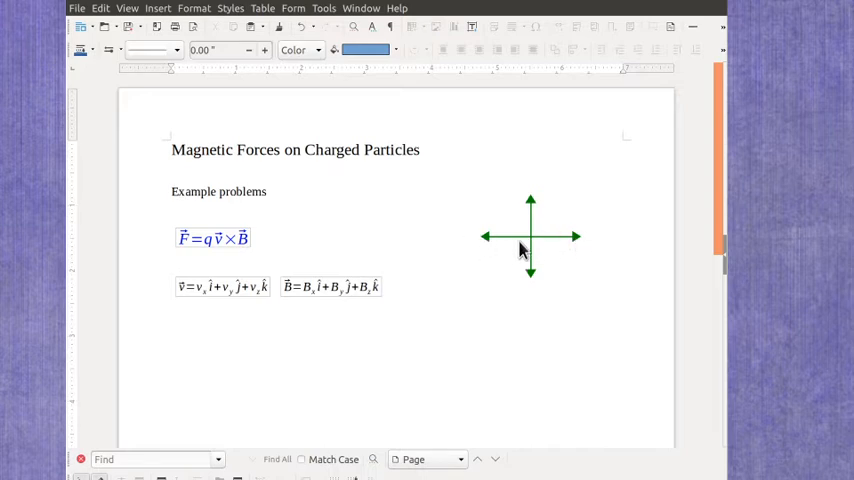
{"action": "mouse_move", "coordinate": [588, 245]}
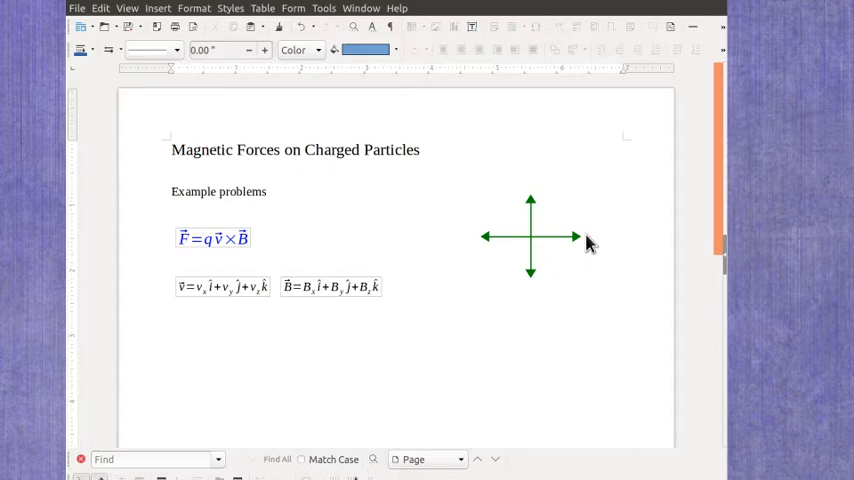
{"action": "mouse_move", "coordinate": [484, 250]}
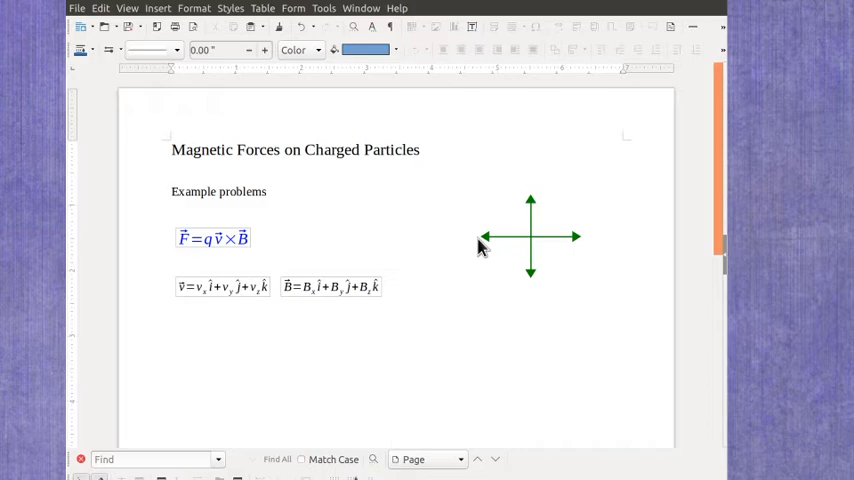
{"action": "mouse_move", "coordinate": [533, 213]}
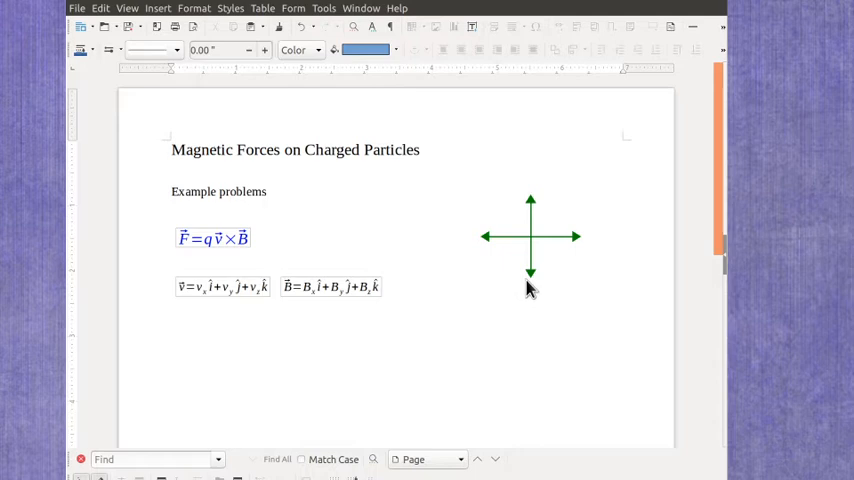
{"action": "mouse_move", "coordinate": [540, 203]}
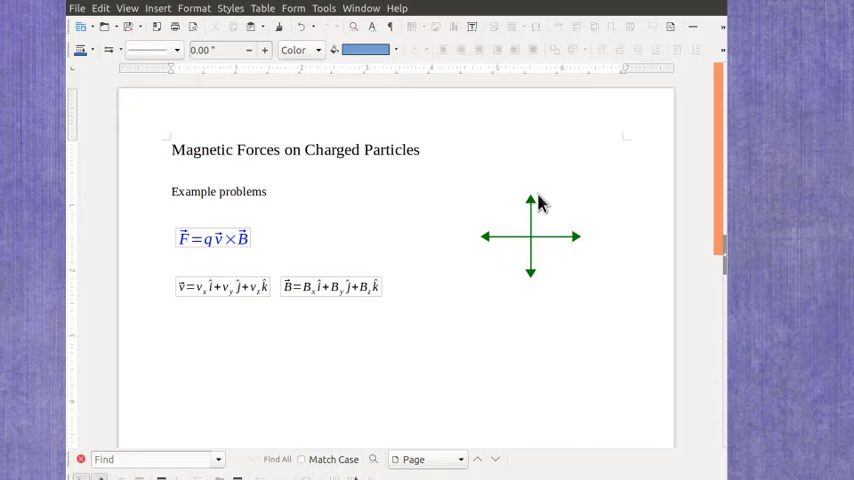
{"action": "mouse_move", "coordinate": [550, 155]}
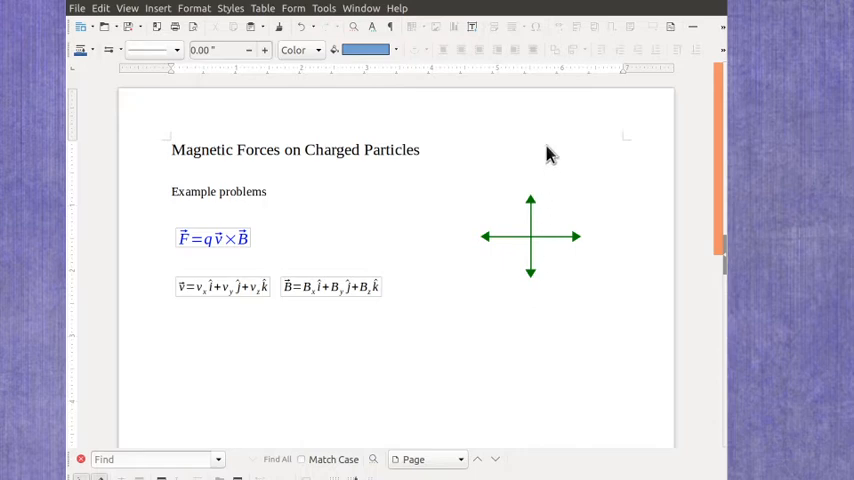
{"action": "mouse_move", "coordinate": [540, 200]}
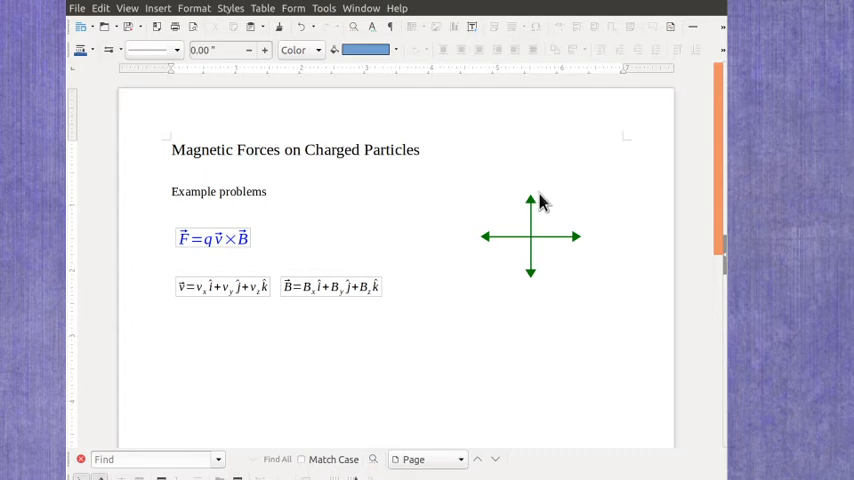
{"action": "mouse_move", "coordinate": [532, 282]}
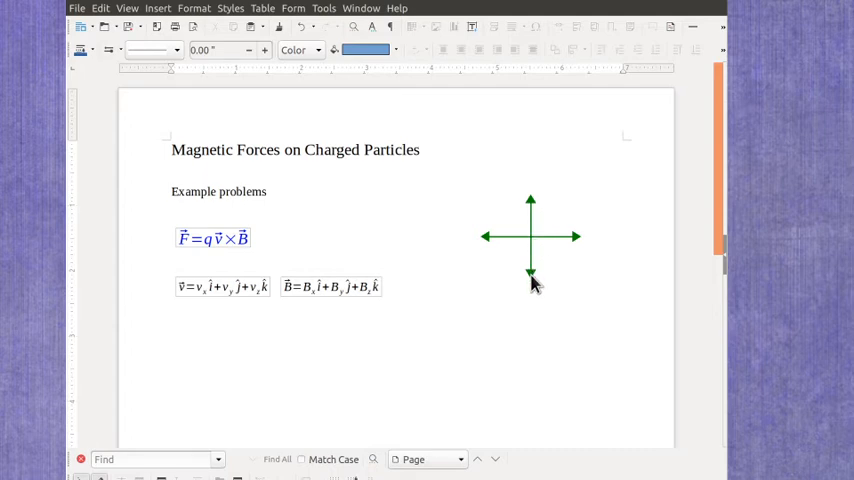
{"action": "mouse_move", "coordinate": [540, 290]}
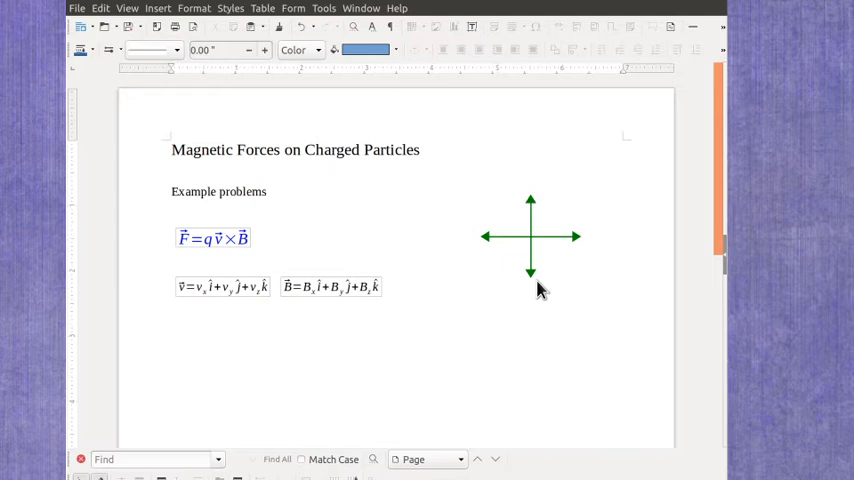
{"action": "mouse_move", "coordinate": [535, 220]}
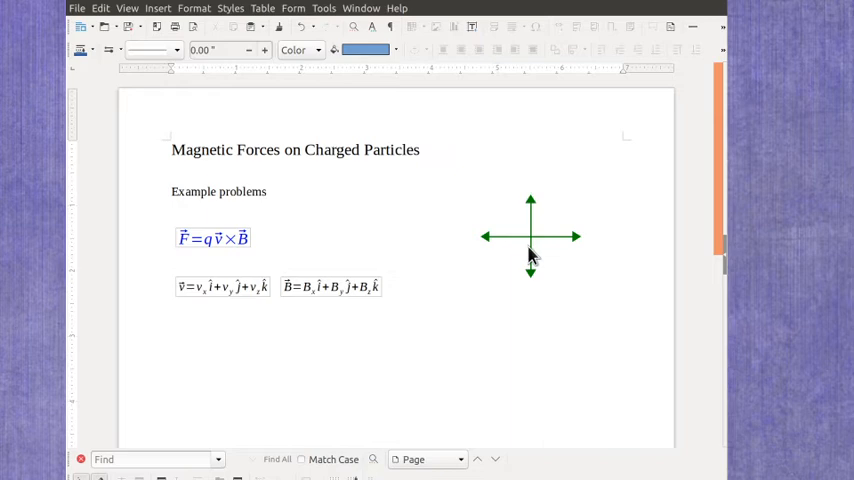
{"action": "mouse_move", "coordinate": [525, 275]}
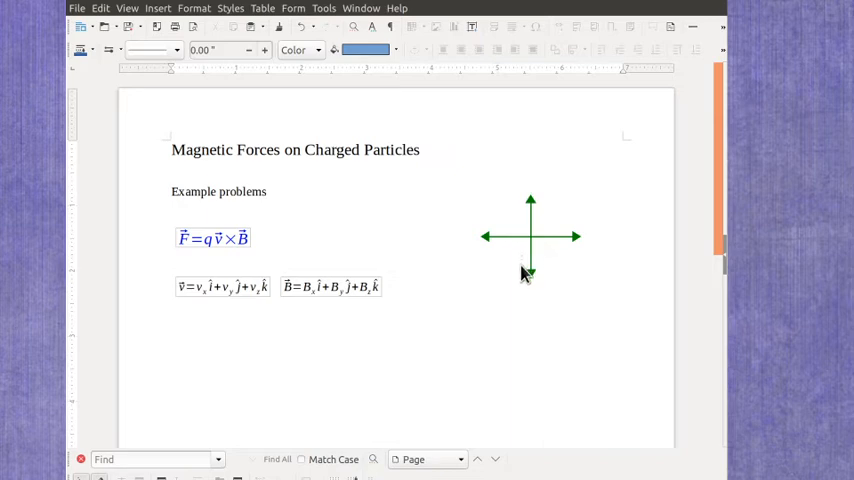
{"action": "mouse_move", "coordinate": [469, 308]}
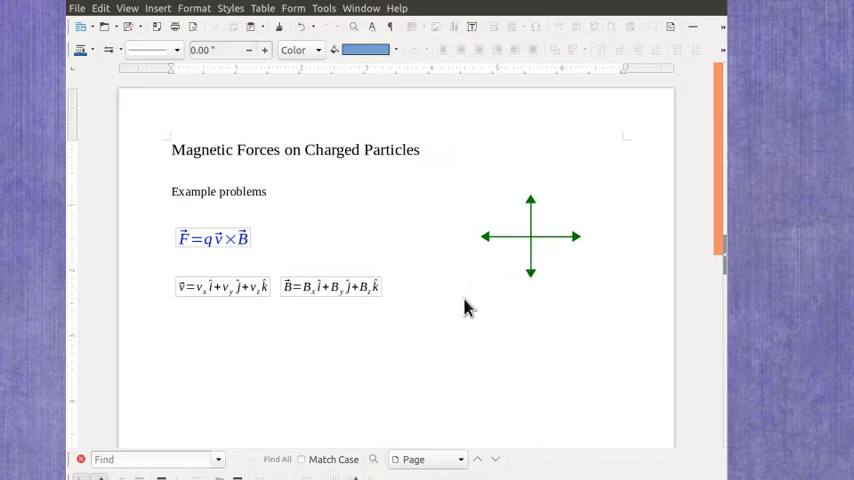
{"action": "mouse_move", "coordinate": [548, 130]}
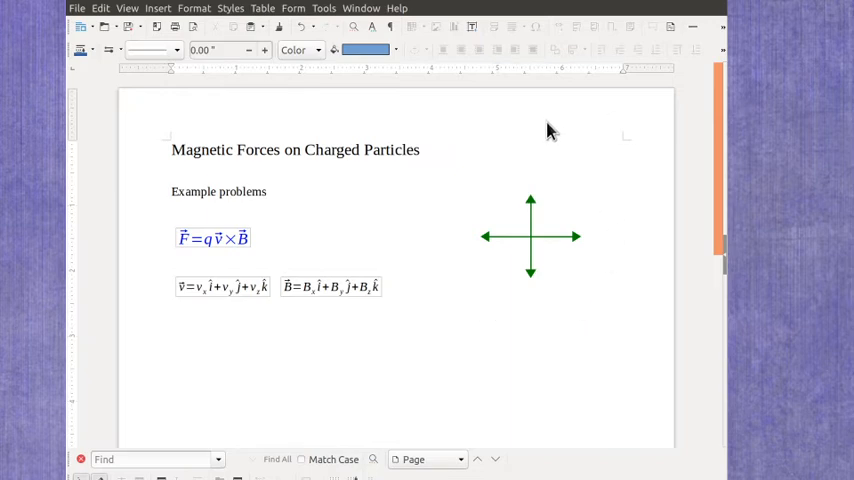
{"action": "mouse_move", "coordinate": [419, 320]}
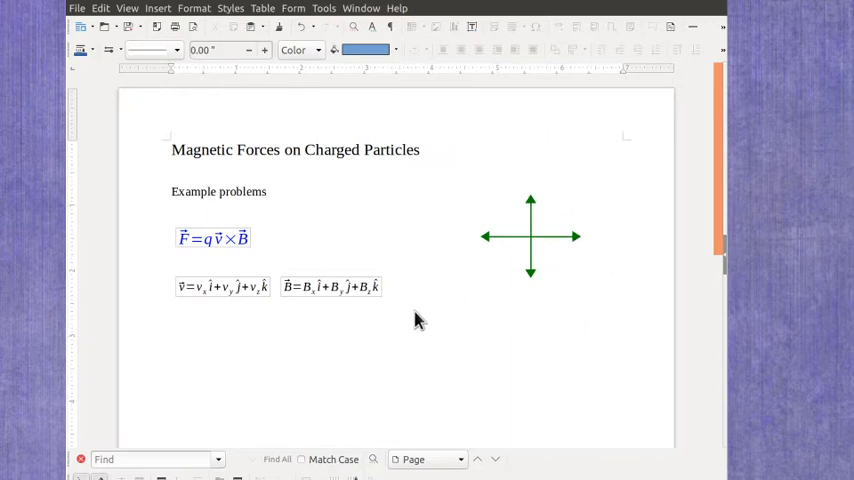
{"action": "mouse_move", "coordinate": [260, 308]}
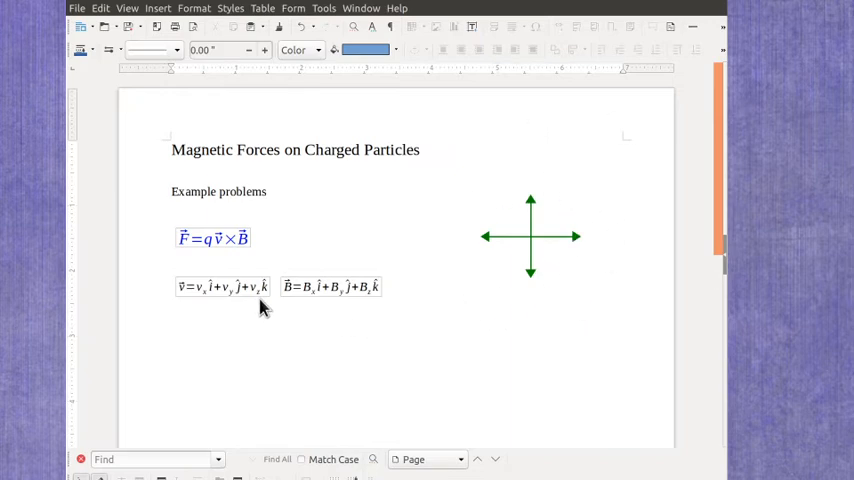
{"action": "mouse_move", "coordinate": [378, 311]}
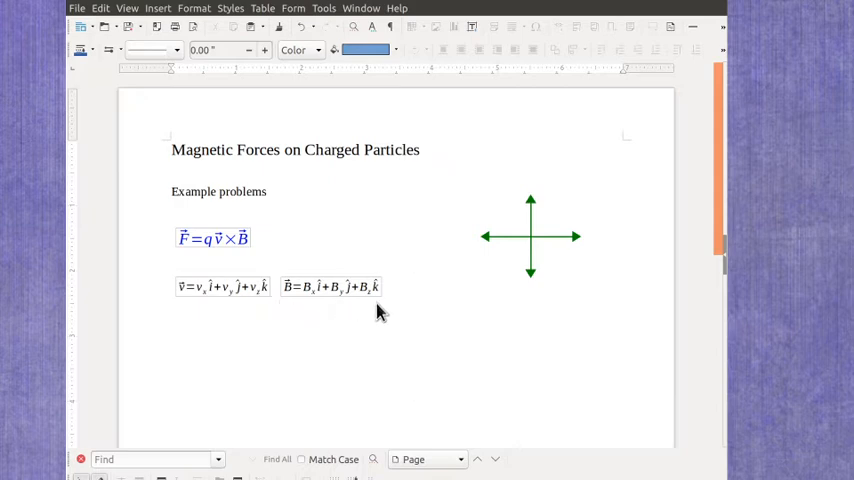
{"action": "mouse_move", "coordinate": [503, 344]}
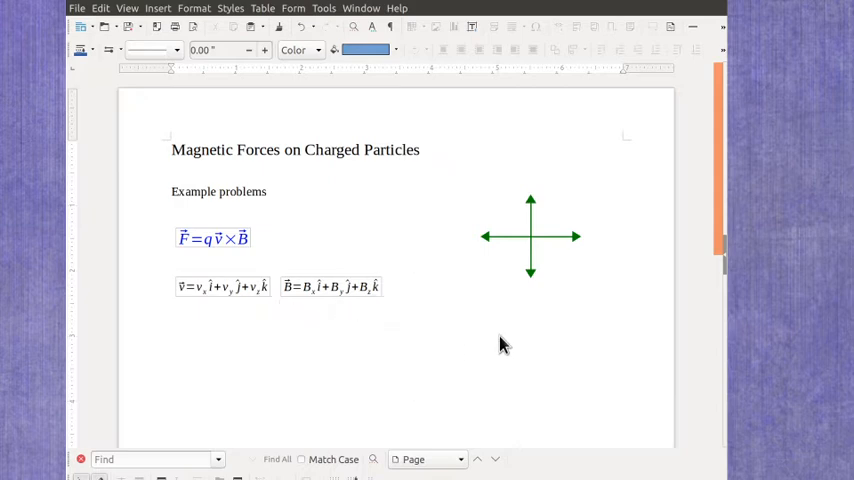
{"action": "mouse_move", "coordinate": [583, 248]}
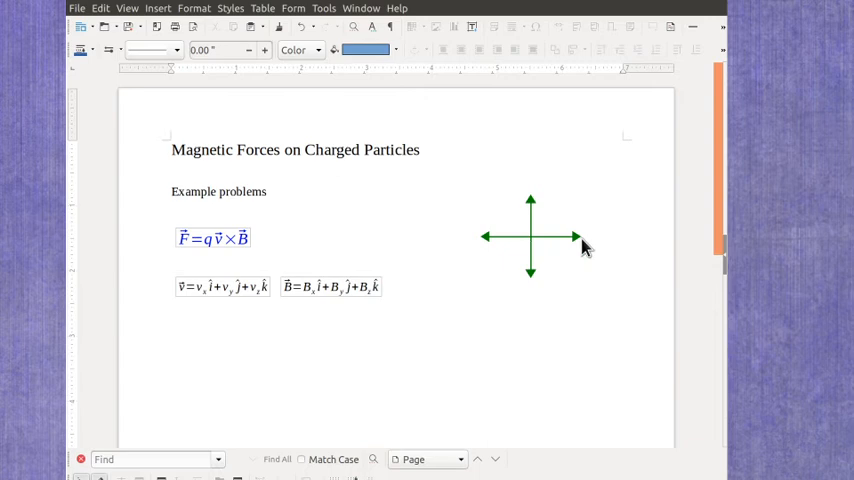
{"action": "mouse_move", "coordinate": [538, 198]}
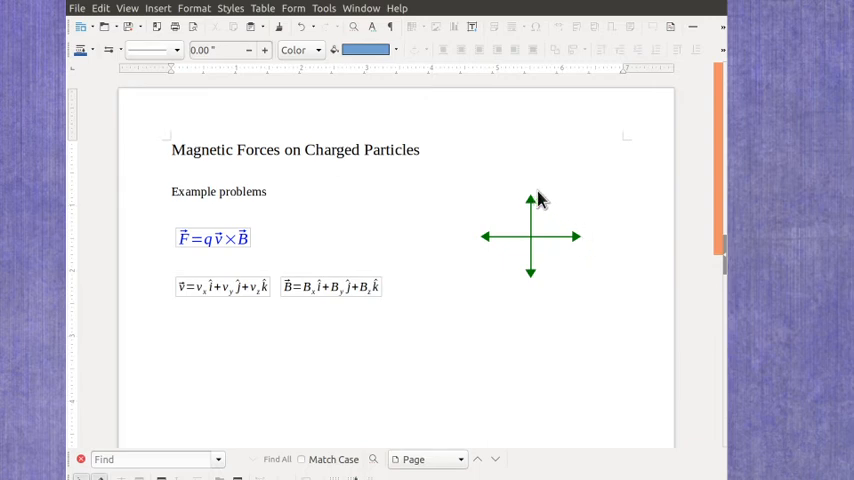
{"action": "mouse_move", "coordinate": [535, 245]}
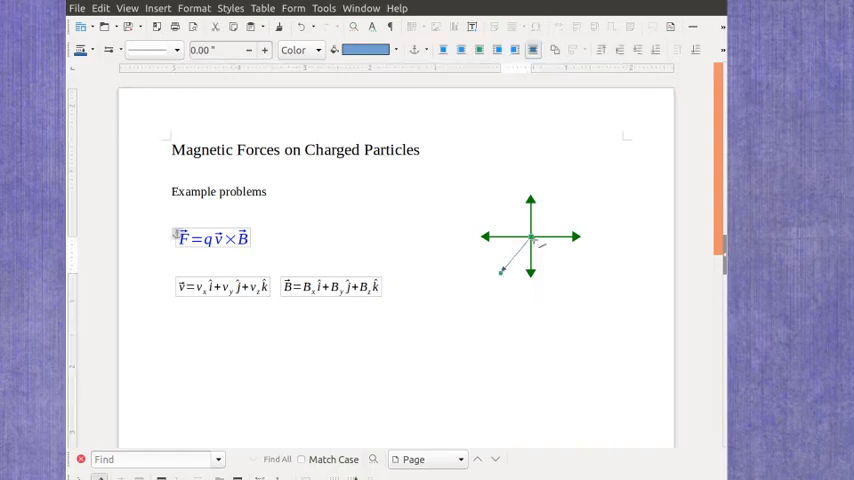
{"action": "mouse_move", "coordinate": [543, 302]}
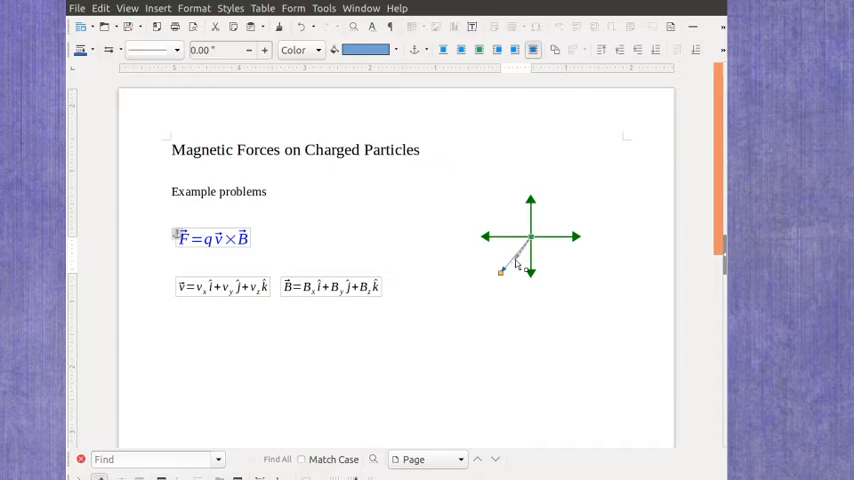
{"action": "mouse_move", "coordinate": [535, 248]}
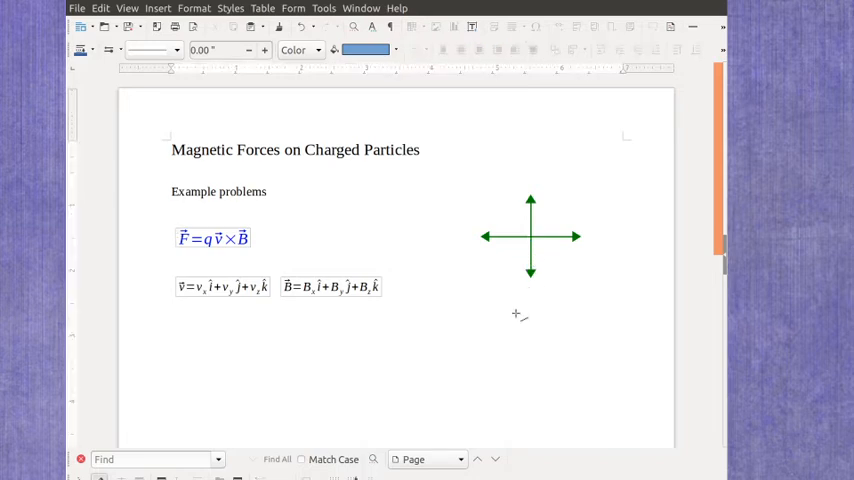
{"action": "mouse_move", "coordinate": [371, 328]}
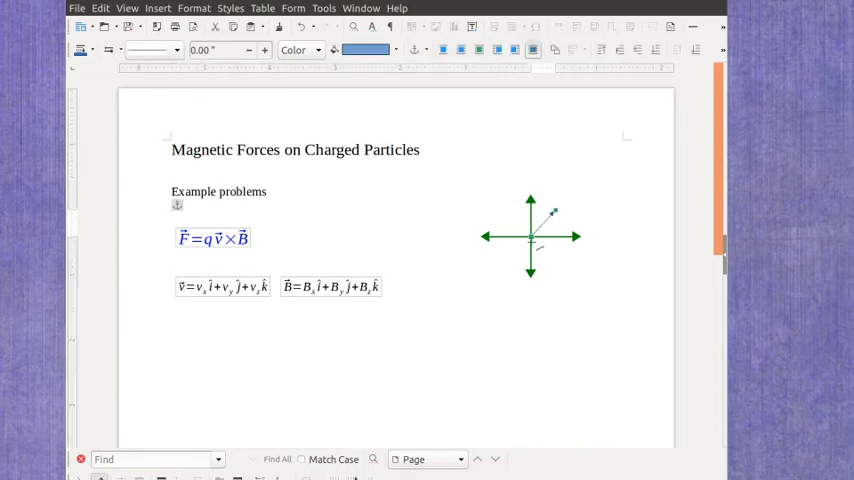
{"action": "mouse_move", "coordinate": [525, 318]}
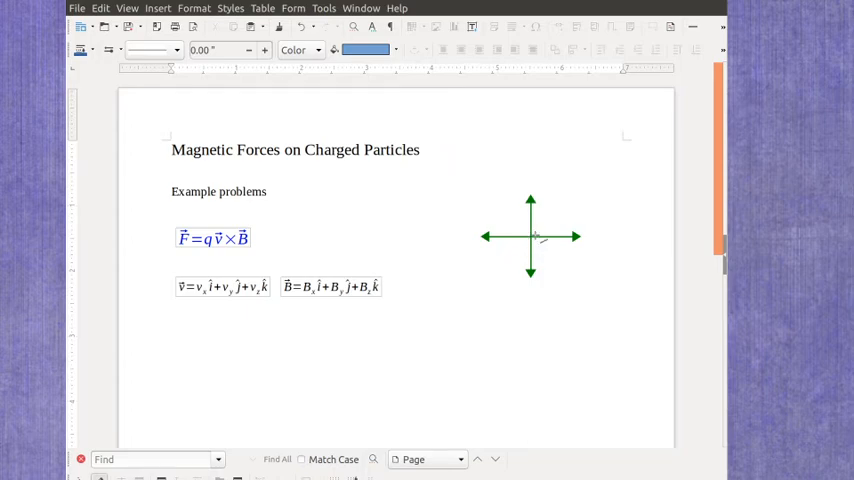
{"action": "mouse_move", "coordinate": [402, 390]}
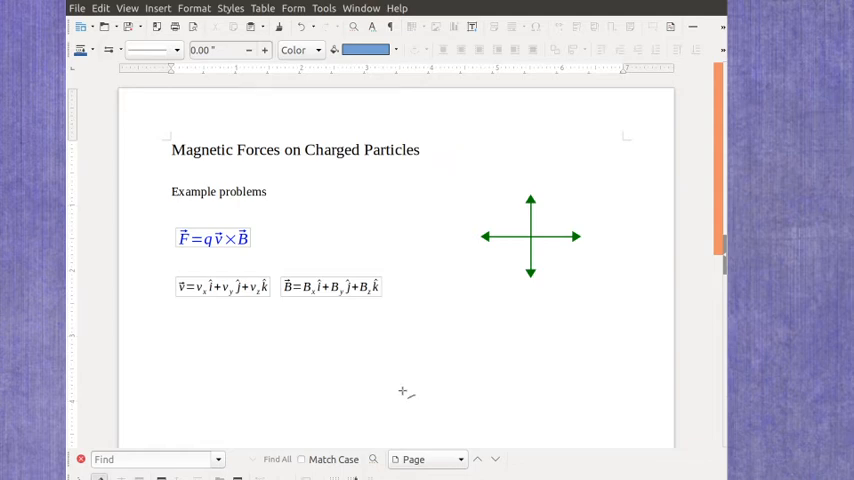
{"action": "mouse_move", "coordinate": [713, 354]}
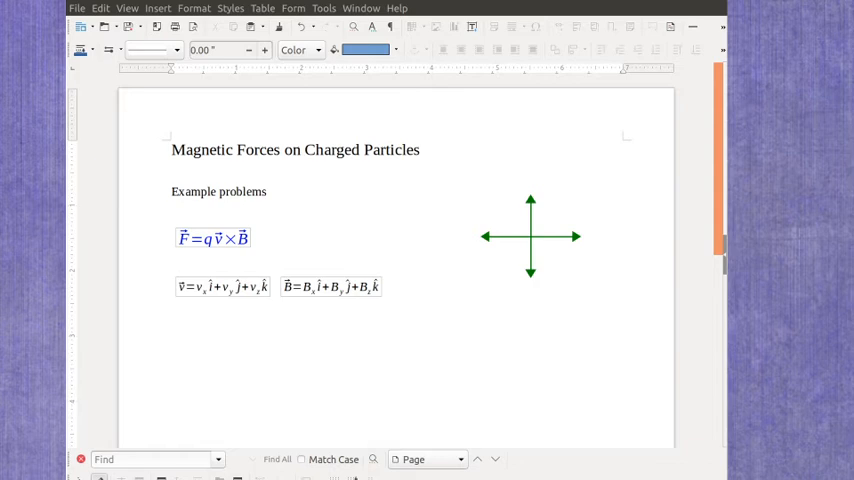
{"action": "mouse_move", "coordinate": [500, 395]}
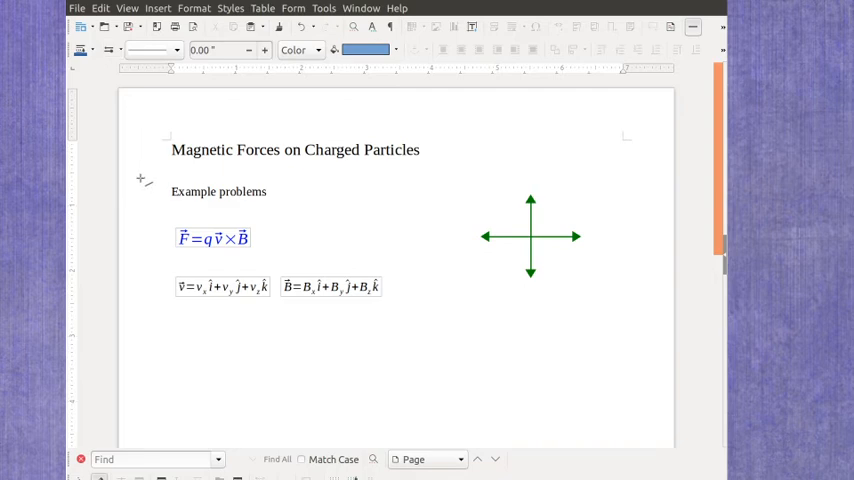
{"action": "mouse_move", "coordinate": [533, 343]}
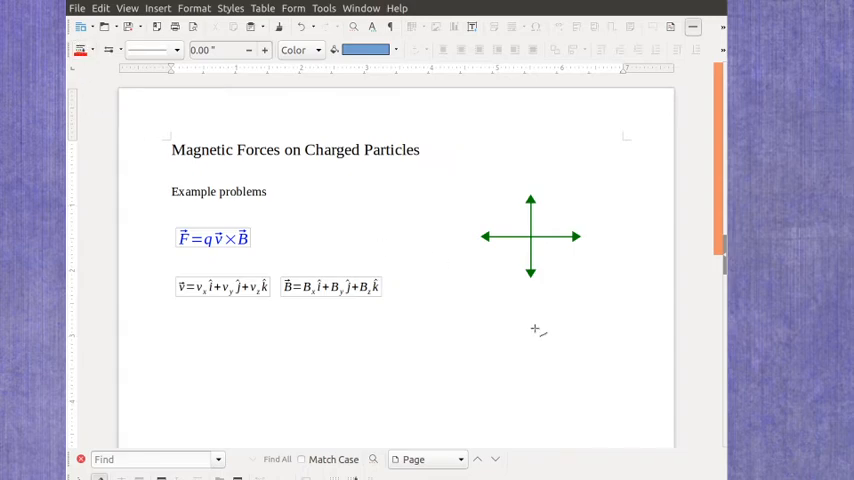
Draw a red rightward arrow and a blue upward arrow sharing one start point
{"action": "left_click_drag", "start_coordinate": [533, 327], "coordinate": [600, 326]}
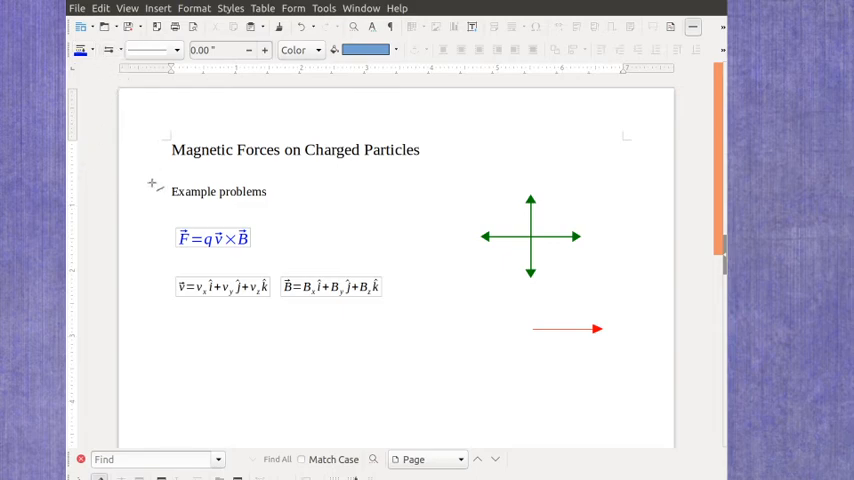
{"action": "mouse_move", "coordinate": [533, 328]}
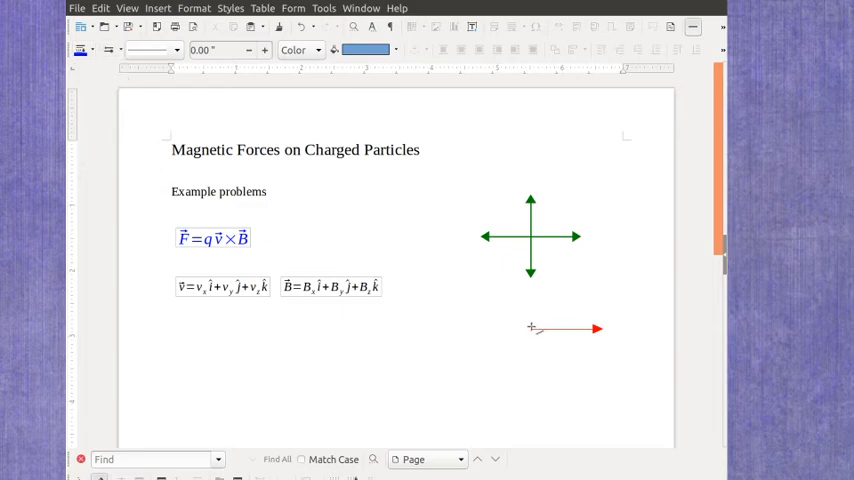
{"action": "left_click_drag", "start_coordinate": [533, 330], "coordinate": [537, 283]}
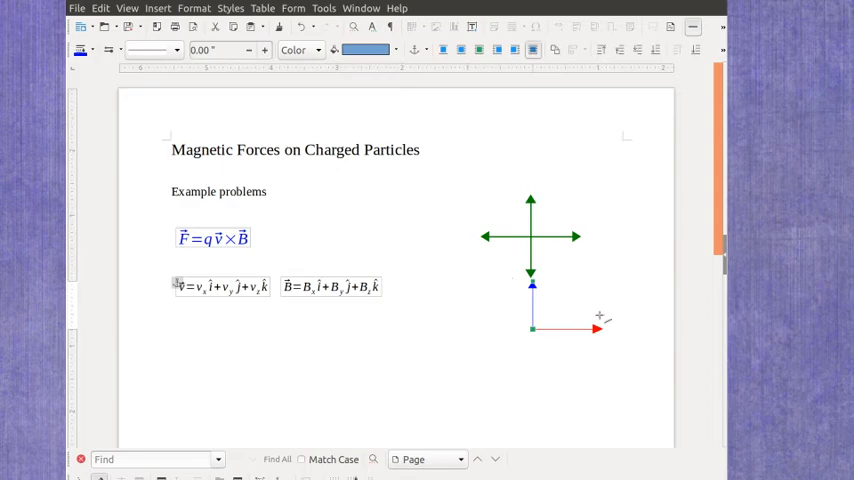
{"action": "mouse_move", "coordinate": [630, 345]}
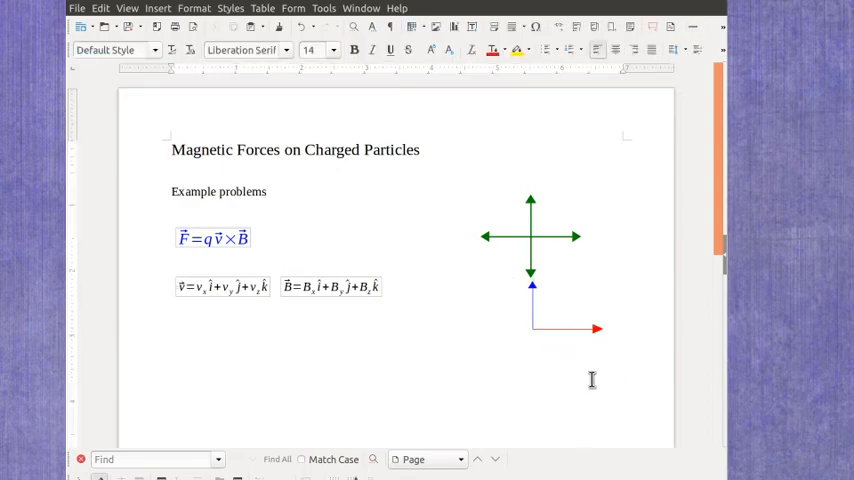
{"action": "mouse_move", "coordinate": [272, 274]}
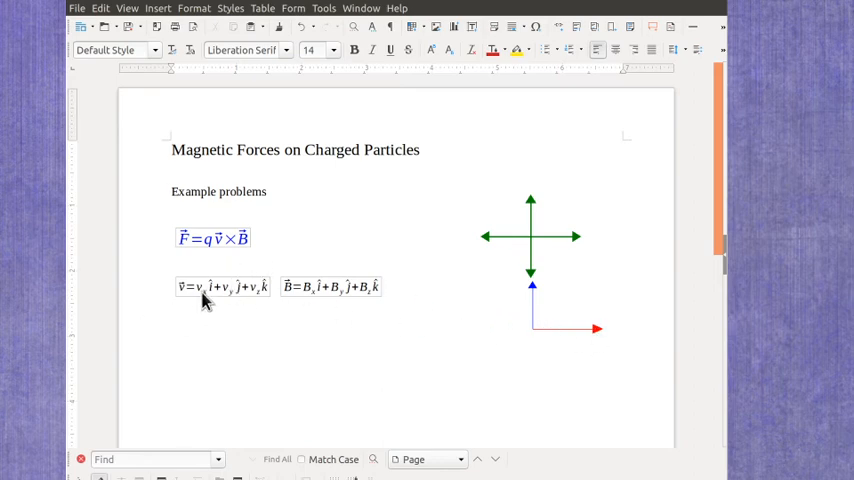
{"action": "mouse_move", "coordinate": [228, 305]}
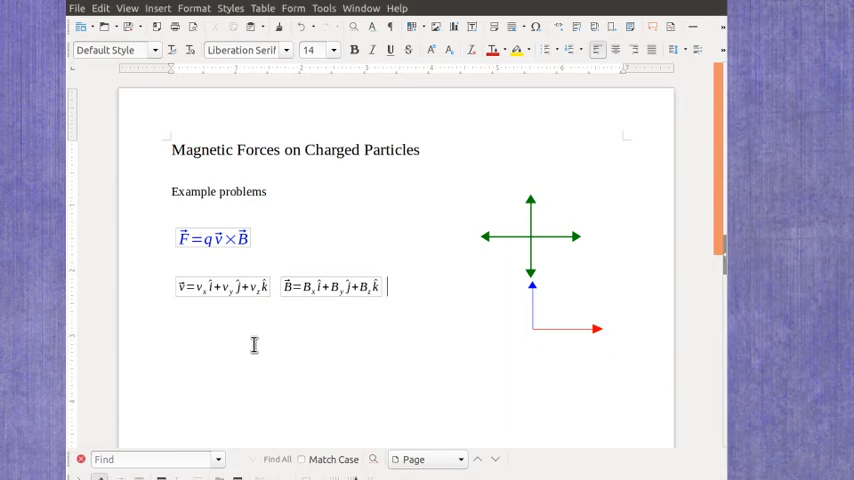
On a new line below the B equation, insert v = 5 m/s i + 0 j + 0 k
{"action": "key", "text": "Return"}
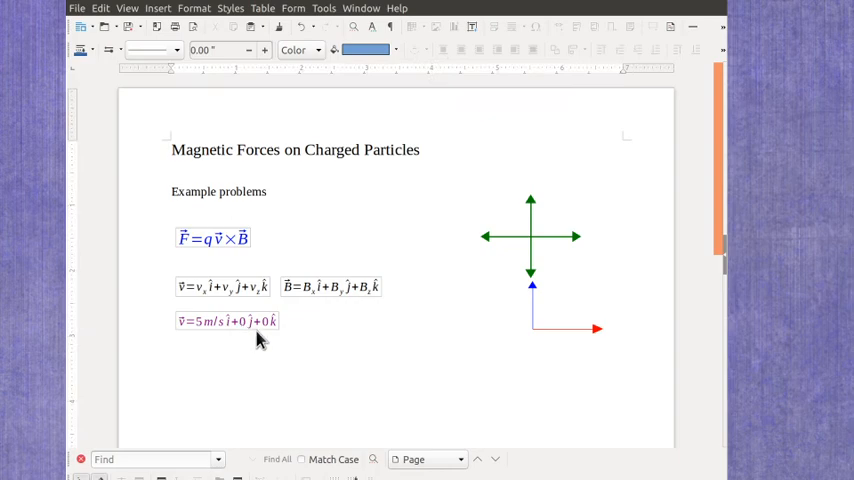
{"action": "mouse_move", "coordinate": [368, 387]}
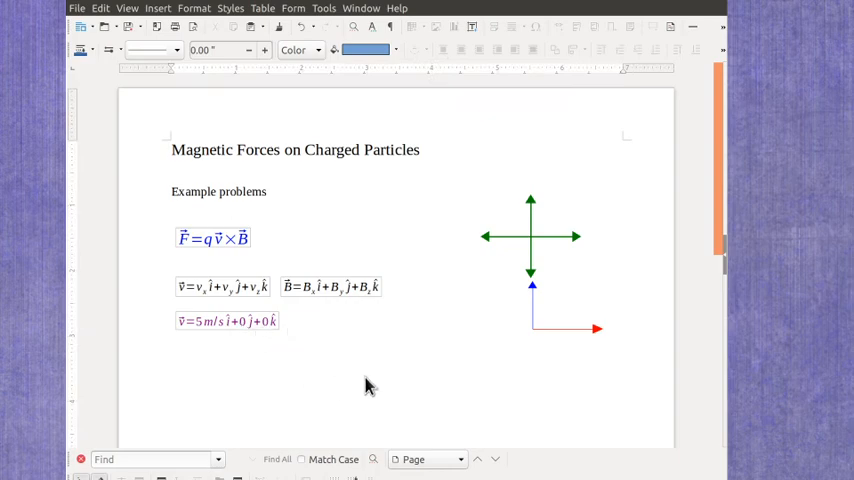
{"action": "mouse_move", "coordinate": [613, 335]}
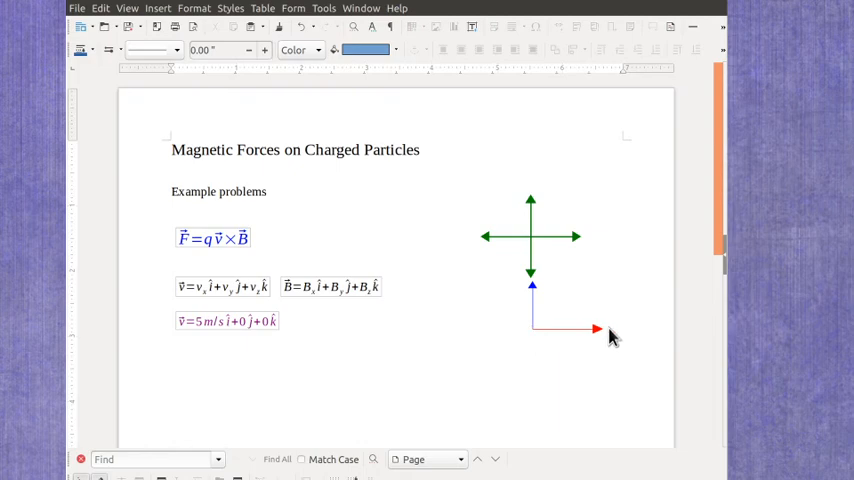
Make the velocity formula red and add a blue B = 0i + 3T j + 0k beside it
{"action": "double_click", "coordinate": [228, 314]}
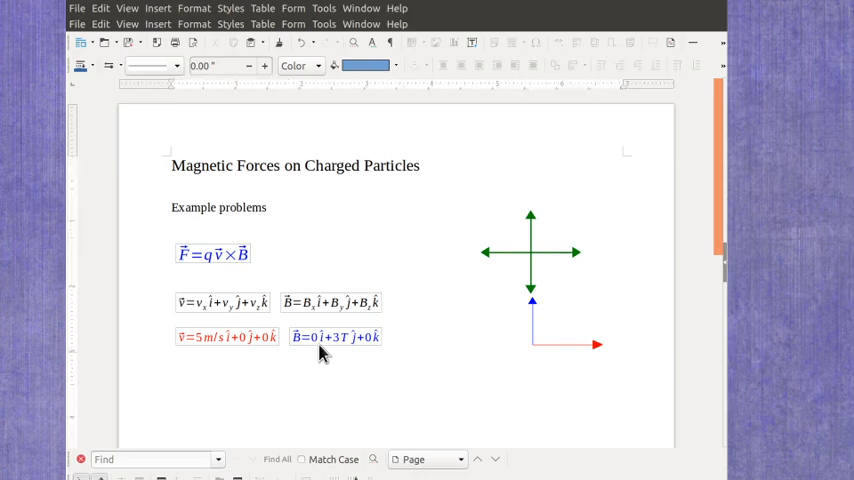
{"action": "mouse_move", "coordinate": [373, 355]}
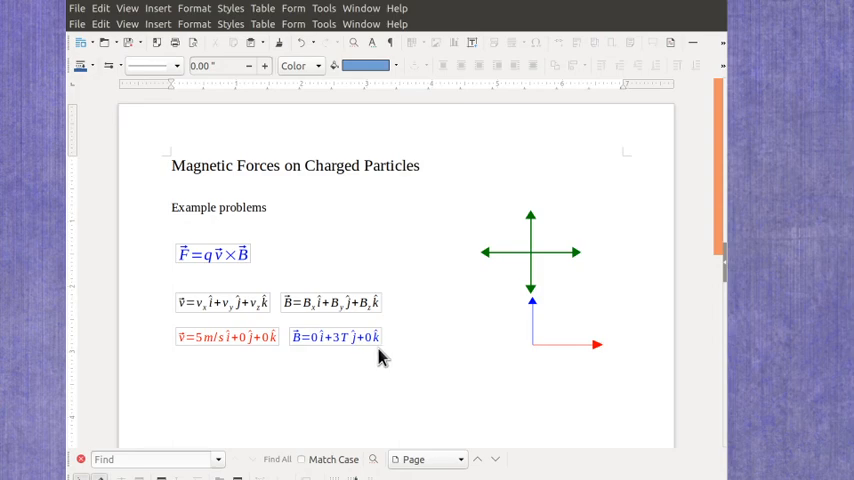
{"action": "mouse_move", "coordinate": [385, 370]}
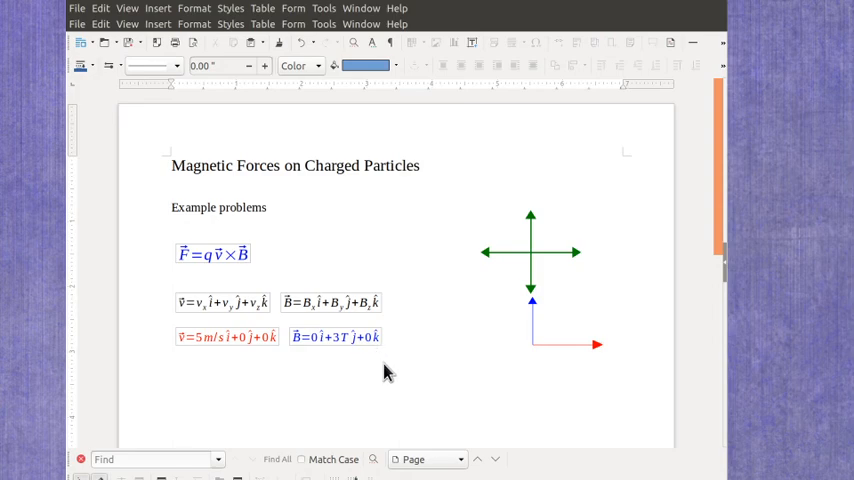
{"action": "mouse_move", "coordinate": [530, 397]}
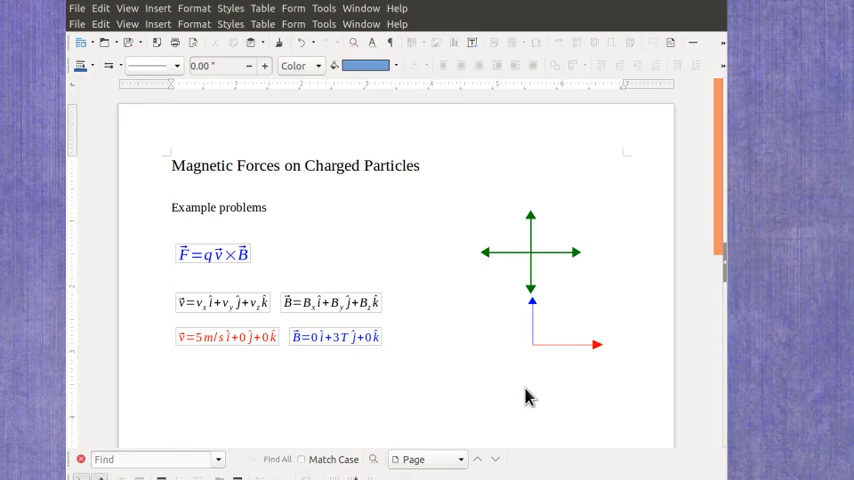
{"action": "mouse_move", "coordinate": [537, 365]}
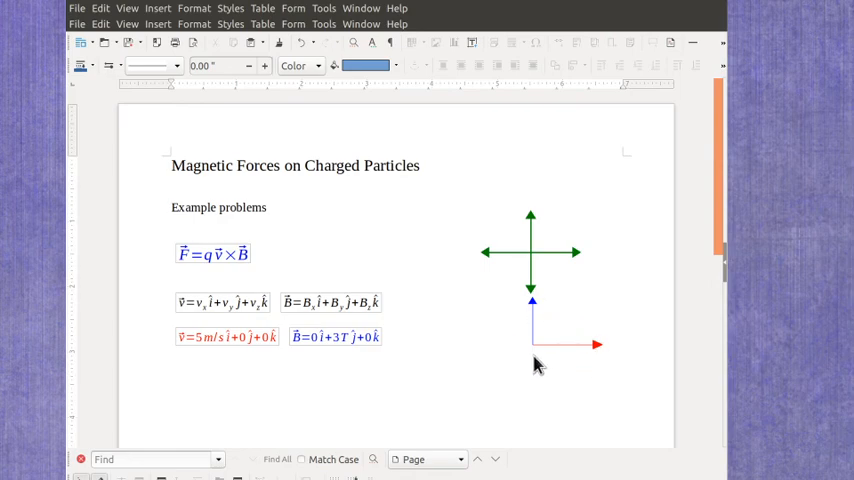
{"action": "mouse_move", "coordinate": [417, 381]}
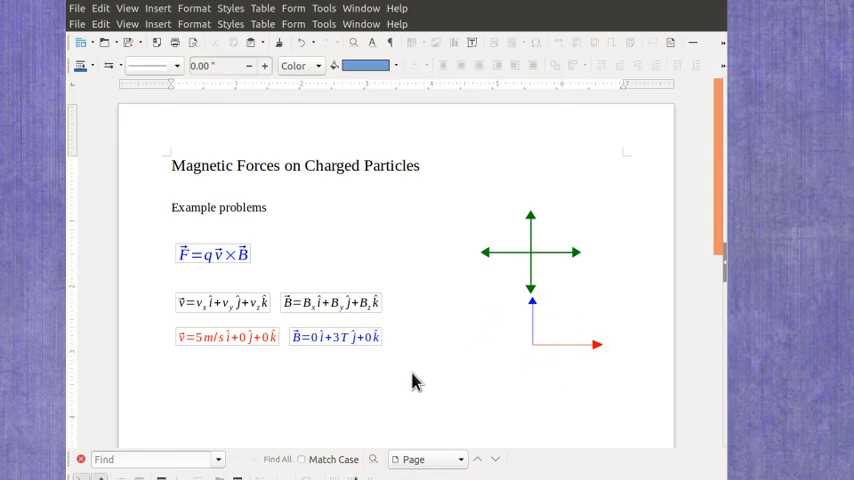
{"action": "mouse_move", "coordinate": [336, 368]}
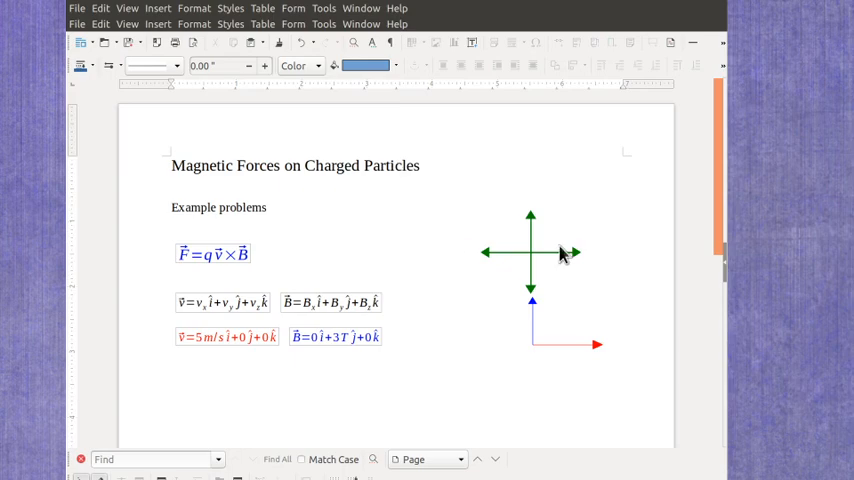
{"action": "mouse_move", "coordinate": [552, 265]}
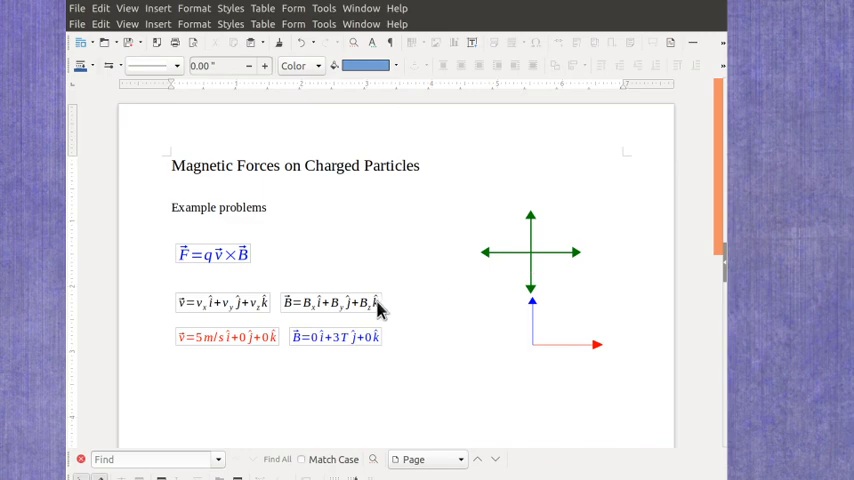
{"action": "mouse_move", "coordinate": [441, 372]}
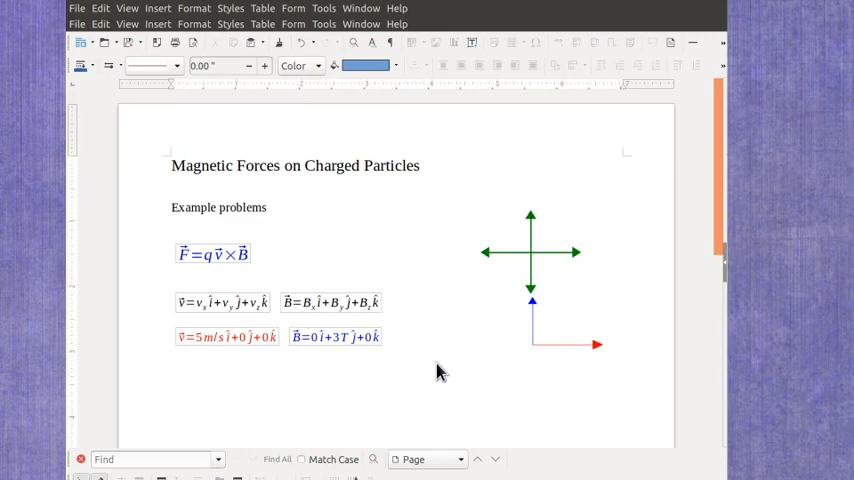
{"action": "mouse_move", "coordinate": [290, 350]}
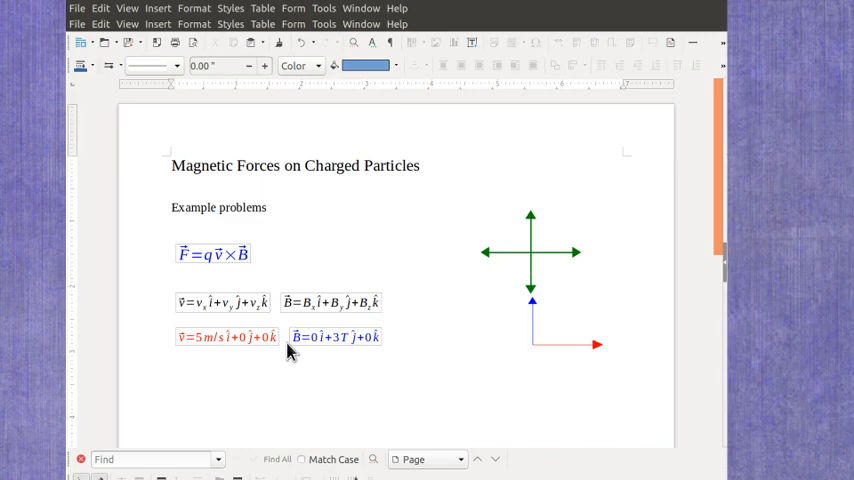
{"action": "mouse_move", "coordinate": [289, 355]}
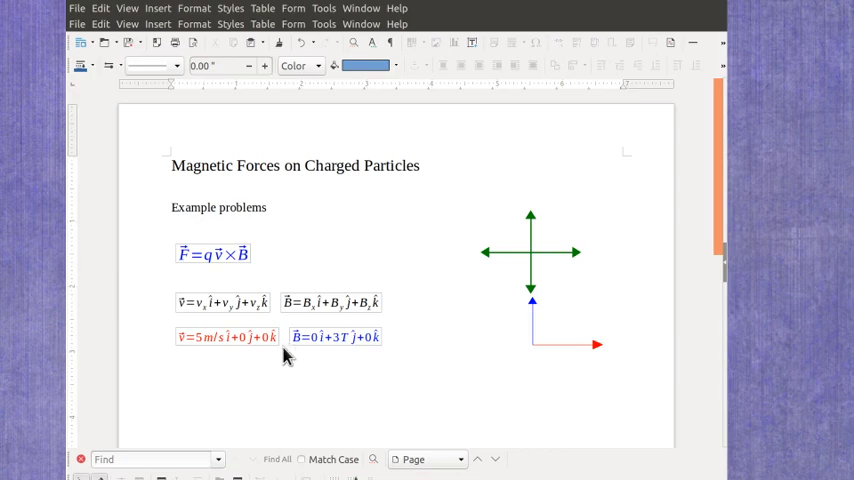
{"action": "mouse_move", "coordinate": [266, 350]}
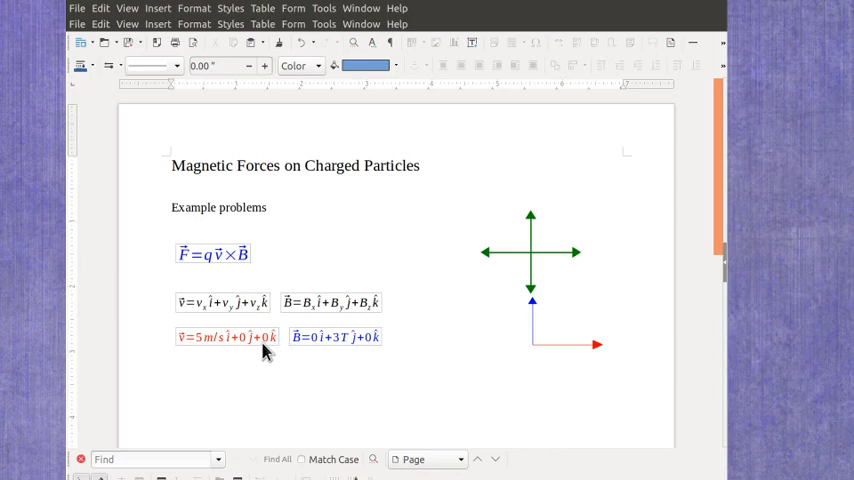
{"action": "mouse_move", "coordinate": [520, 356]}
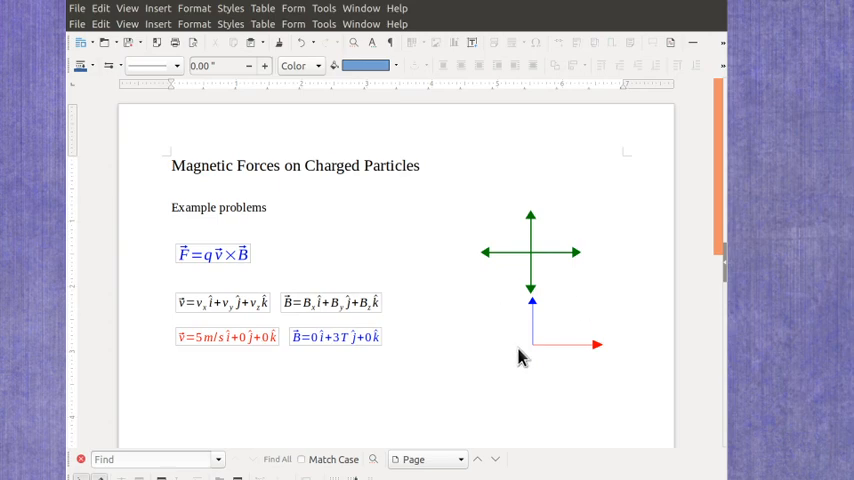
{"action": "mouse_move", "coordinate": [503, 334]}
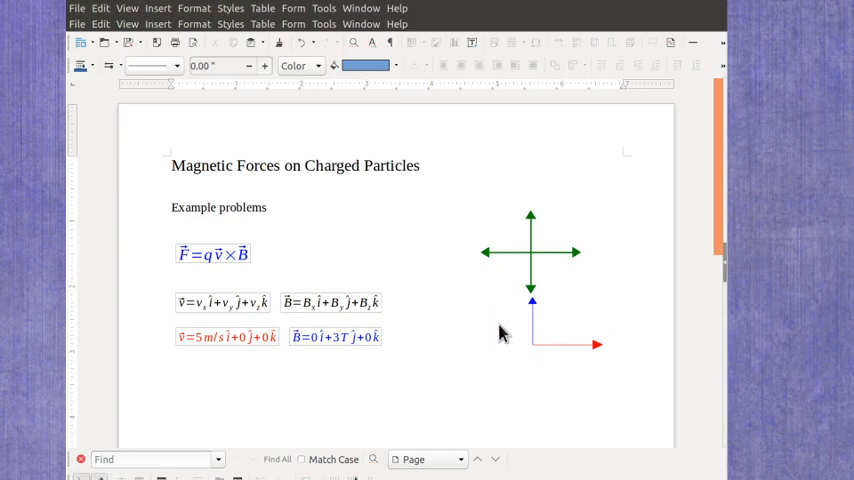
{"action": "mouse_move", "coordinate": [487, 334]}
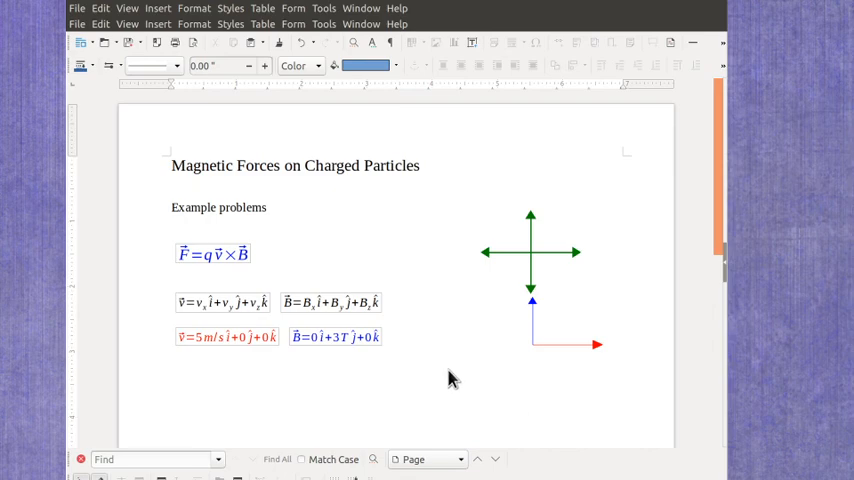
{"action": "mouse_move", "coordinate": [447, 365]}
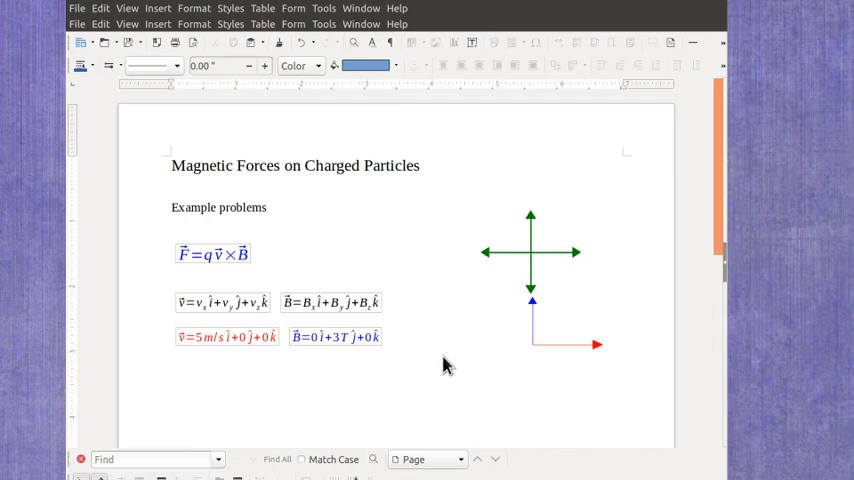